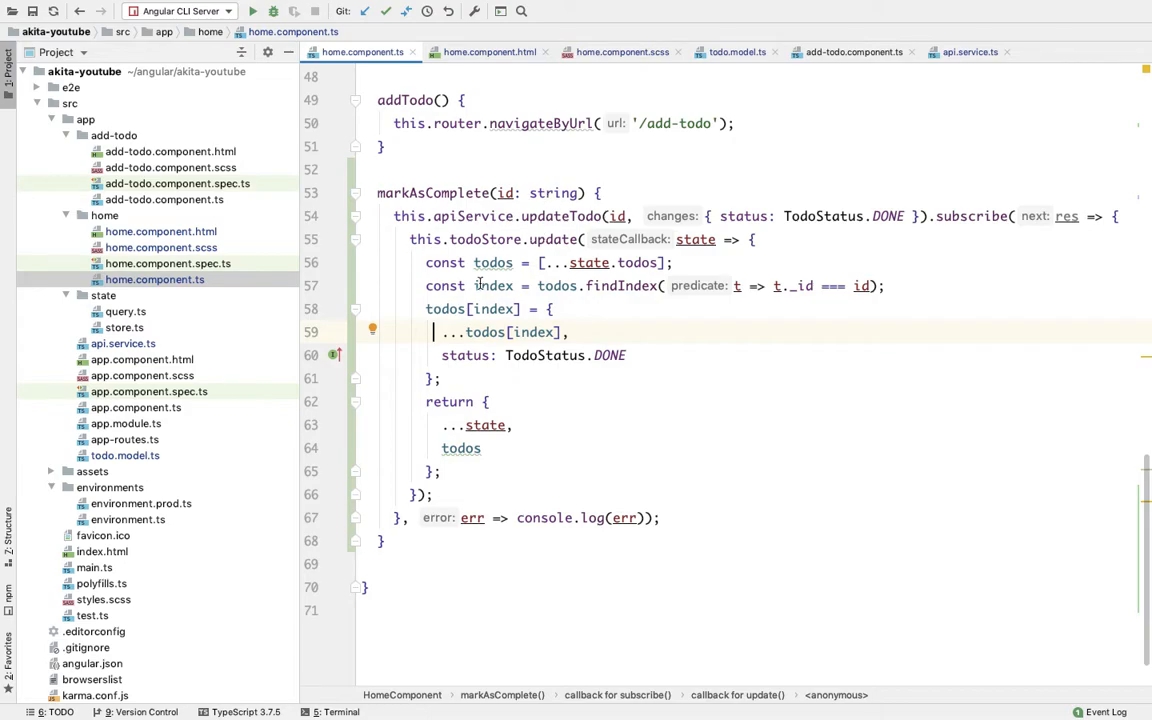
Step: View the todo card markup with its Mark as Complete button in home.component.html
click(491, 52)
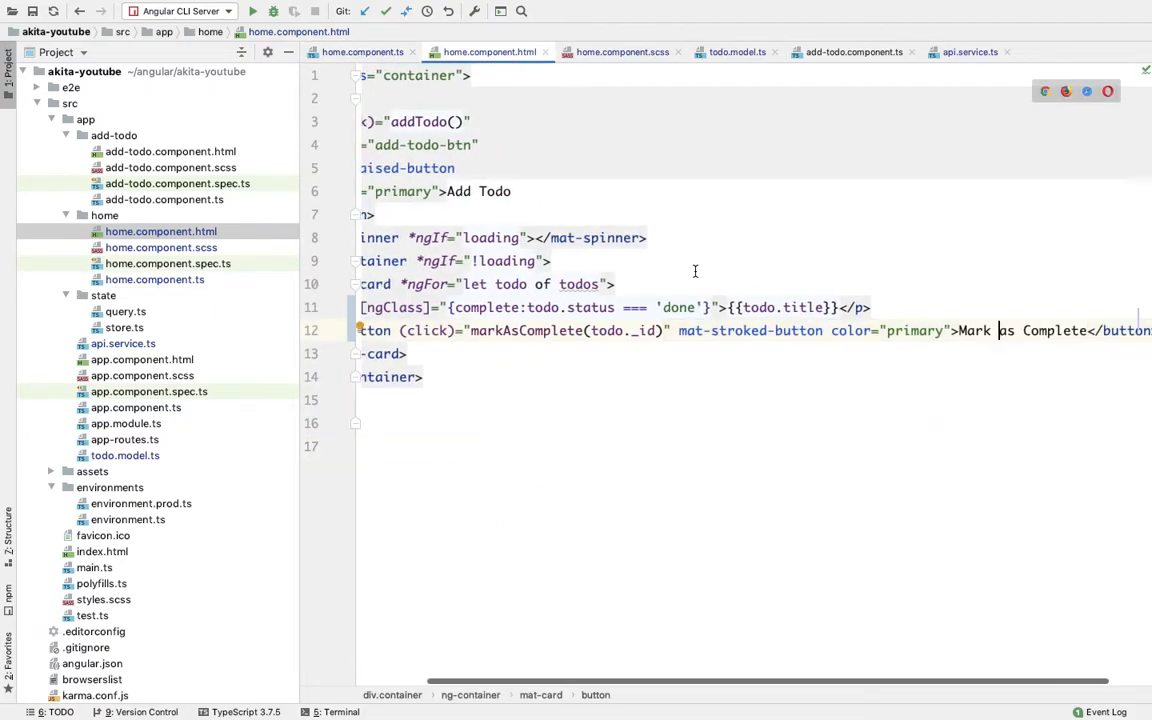
scroll(left, 3)
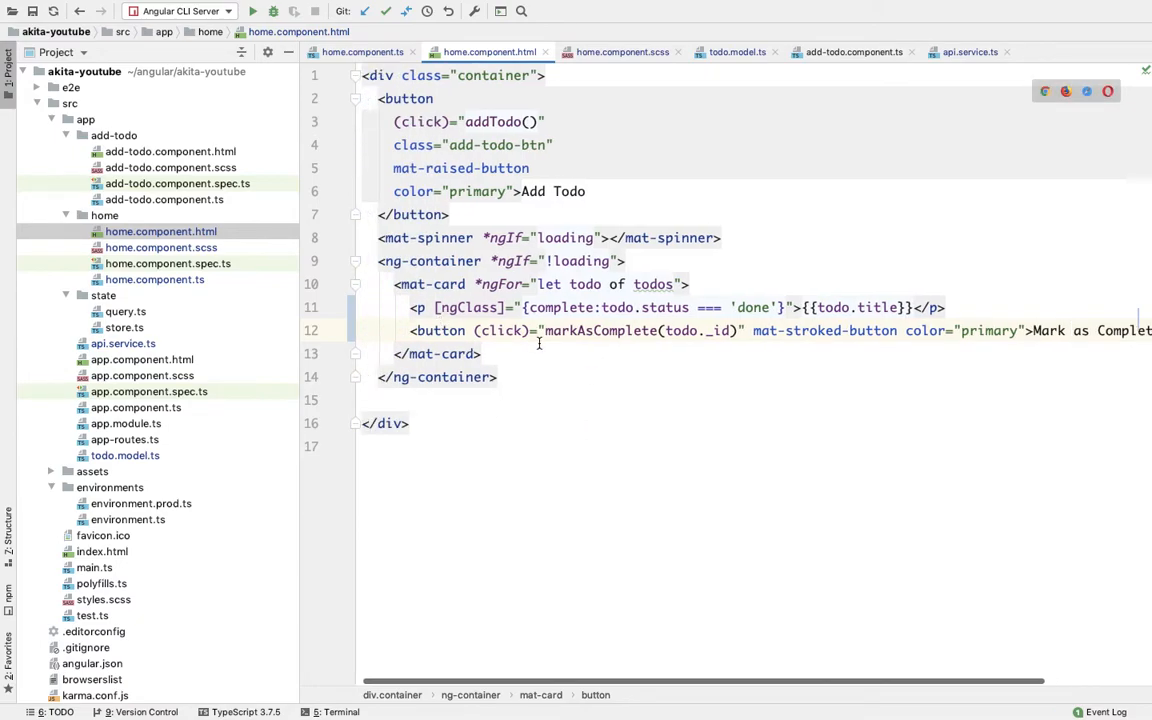
mouse_move(643, 318)
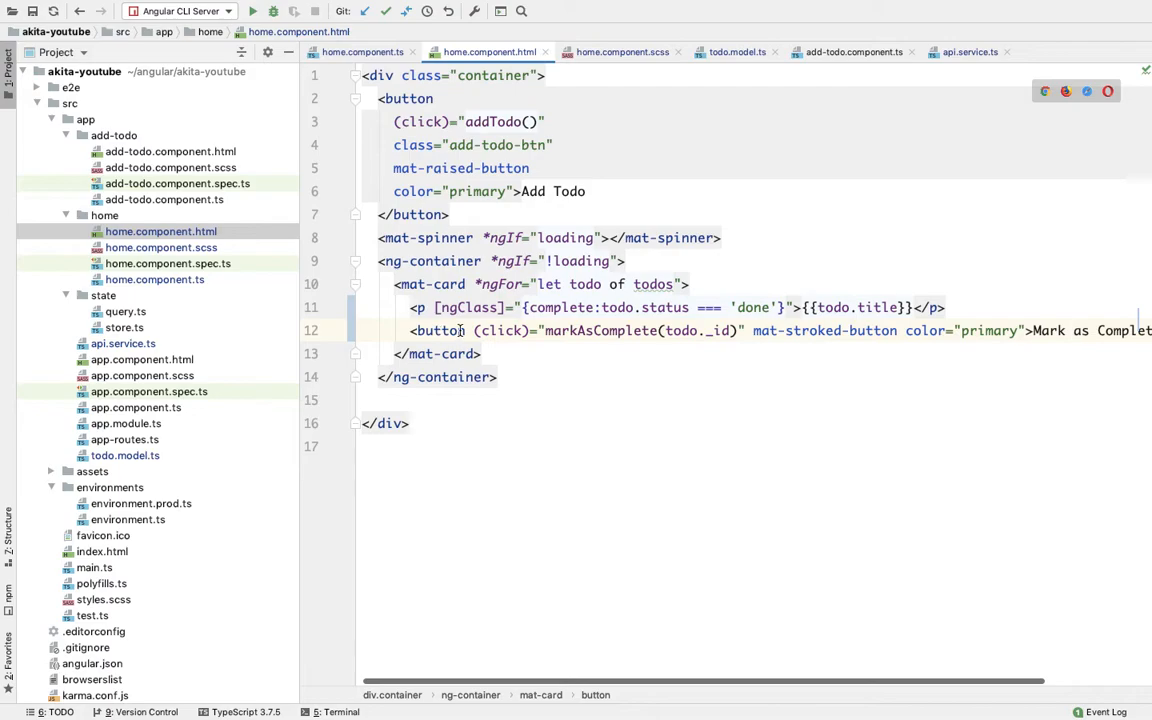
Step: Restrict the Mark as Complete button to todos whose status === 'open' via *ngIf
text(ng)
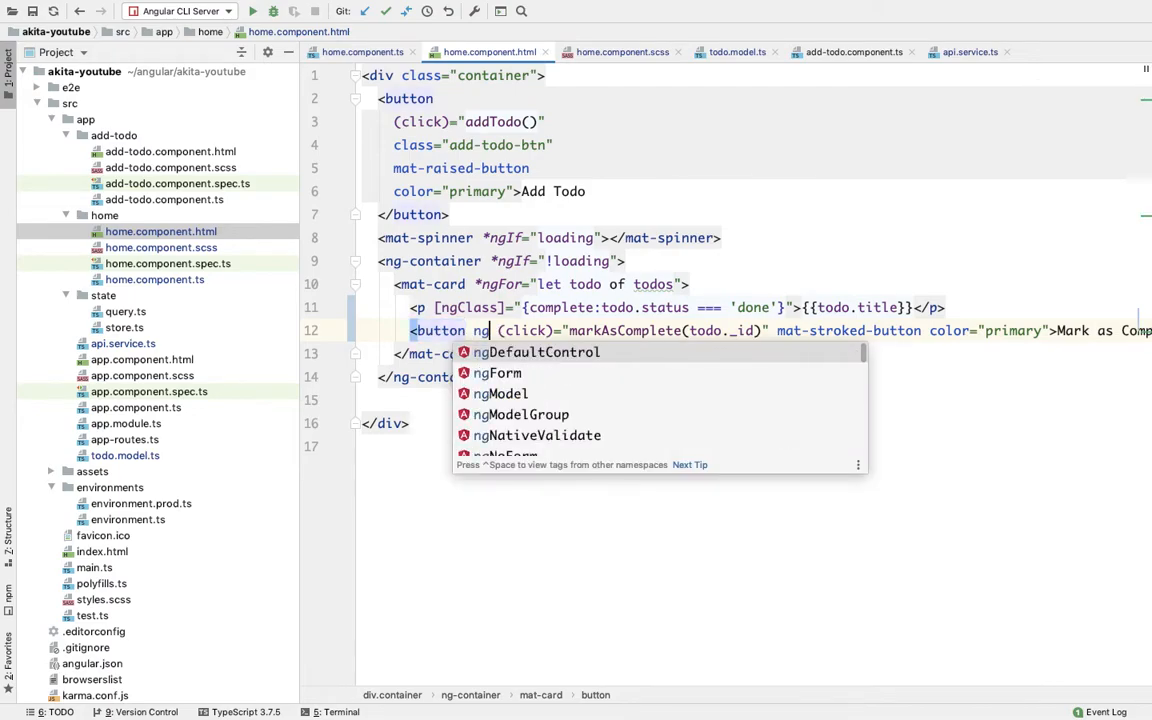
text(if)
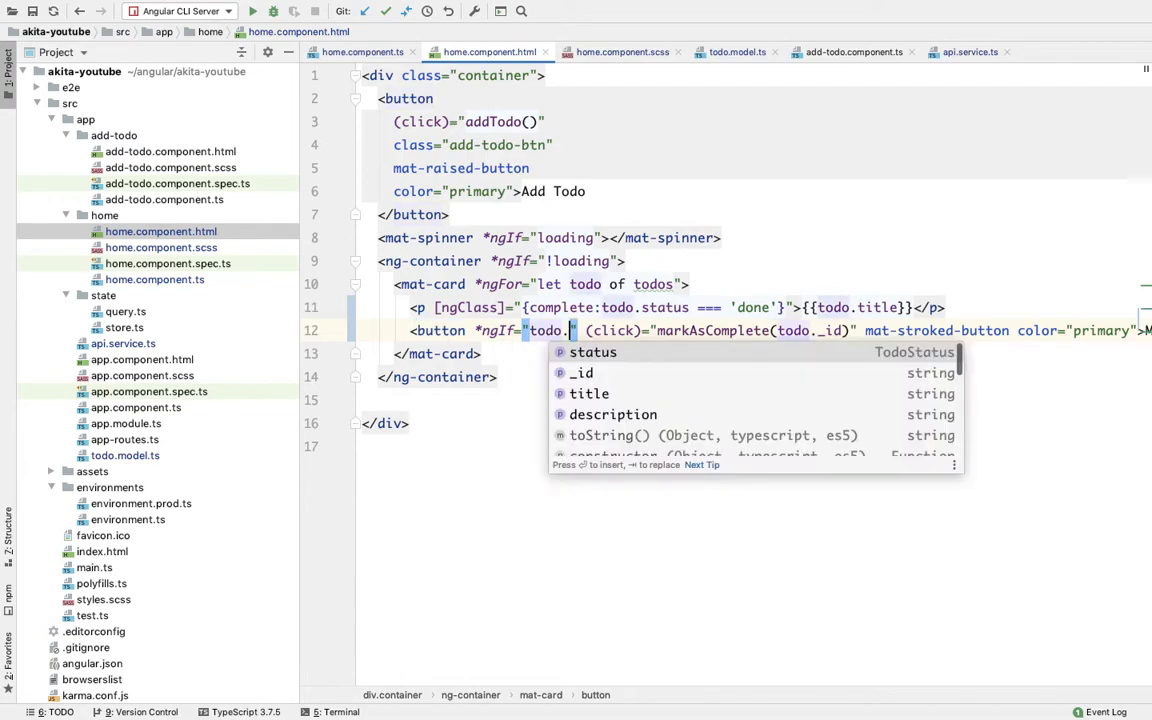
text(status==='open)
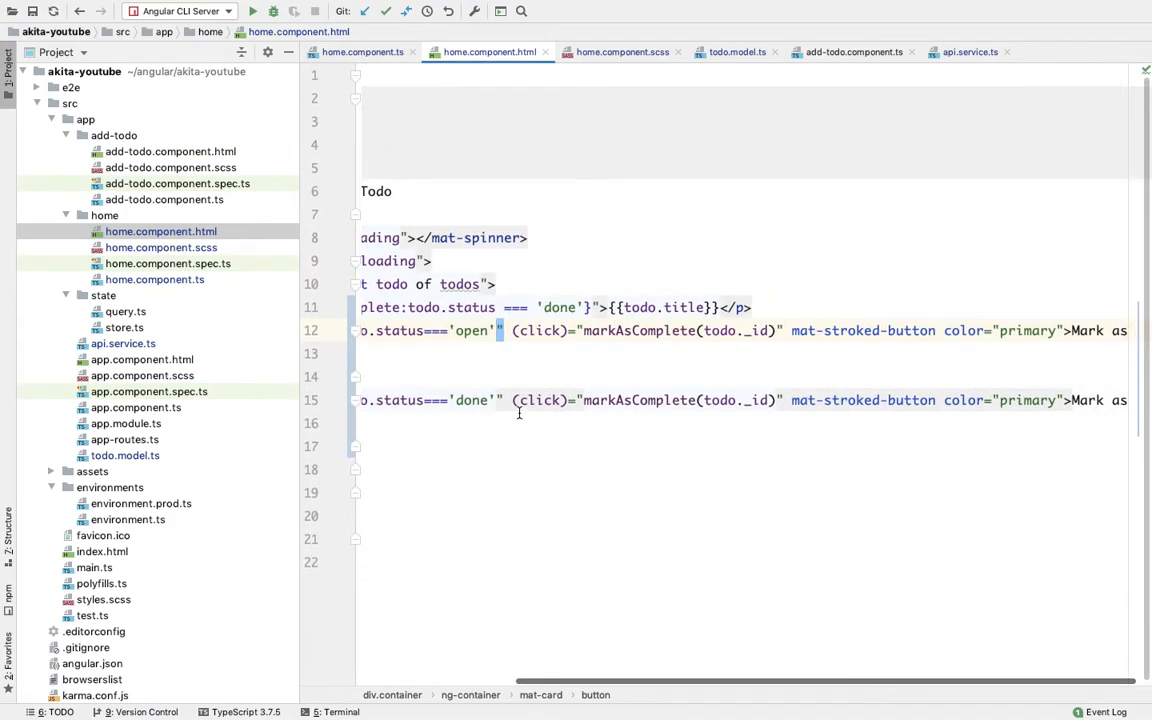
Step: Make the duplicated done-status button call deleteTodo and read 'Delete'
double_click(640, 400)
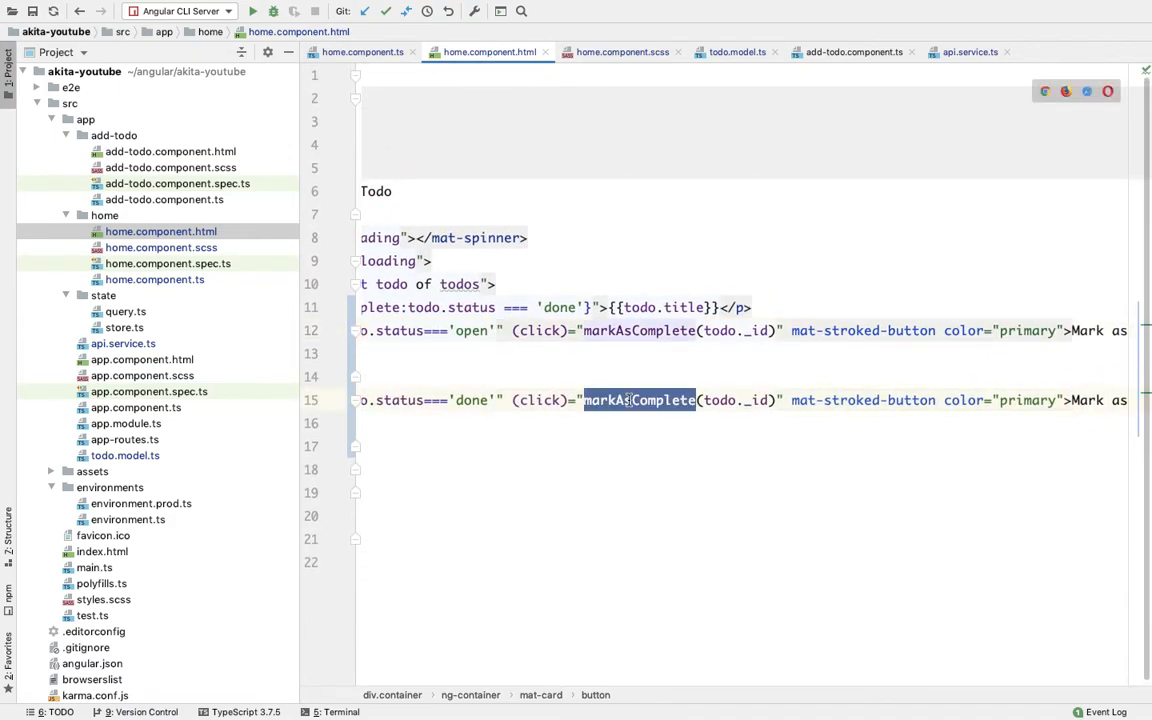
text(de)
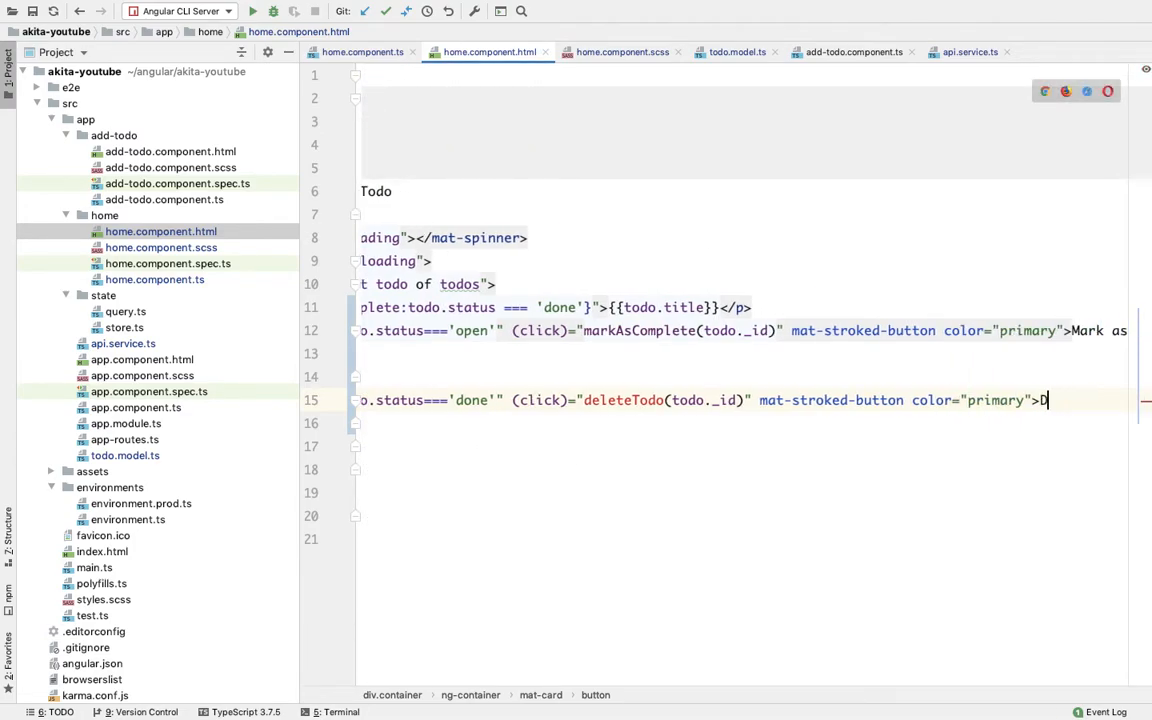
text(elete)
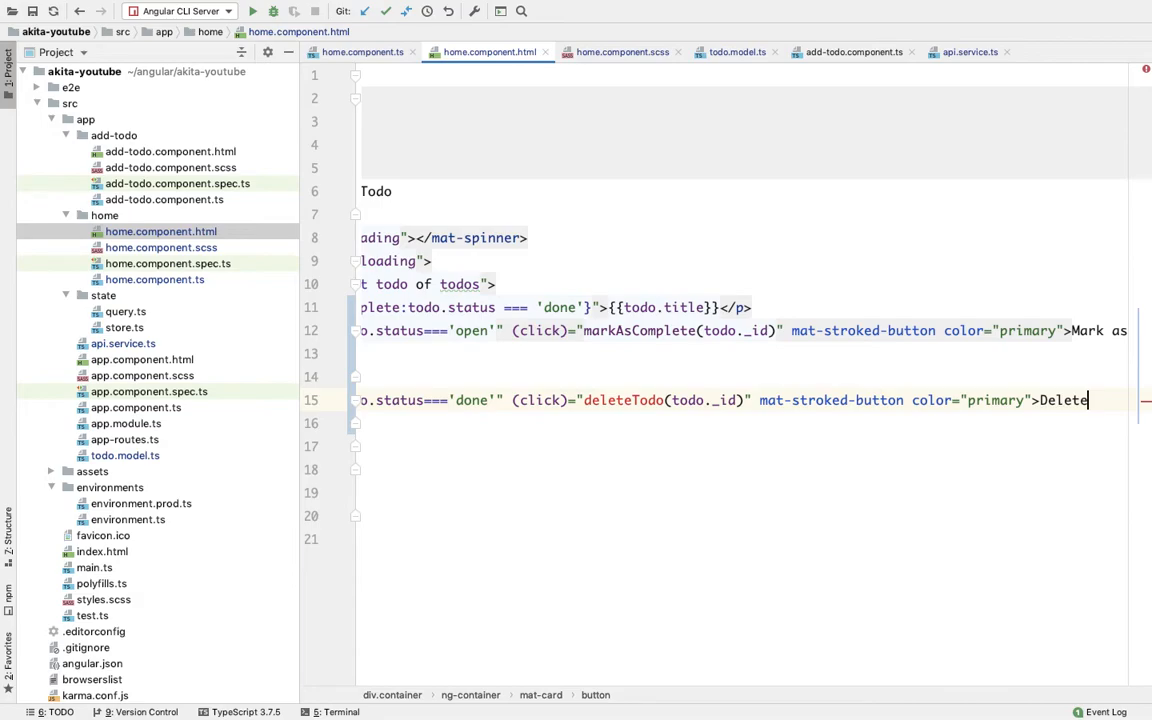
click(627, 551)
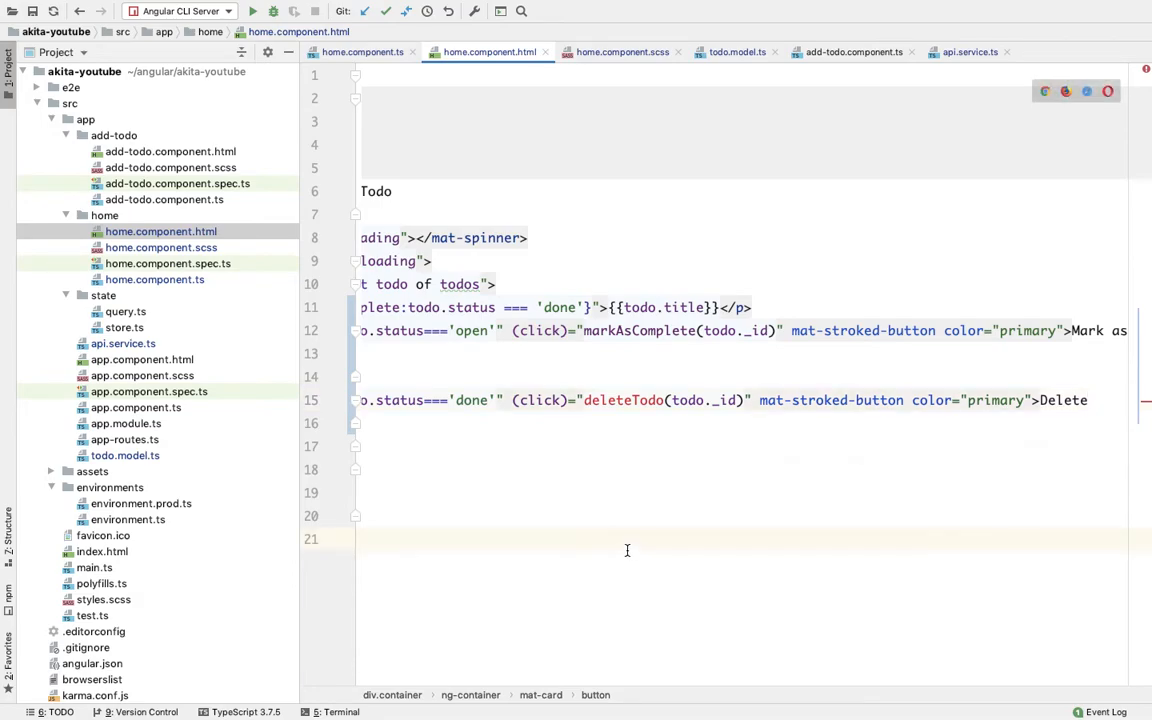
double_click(623, 400)
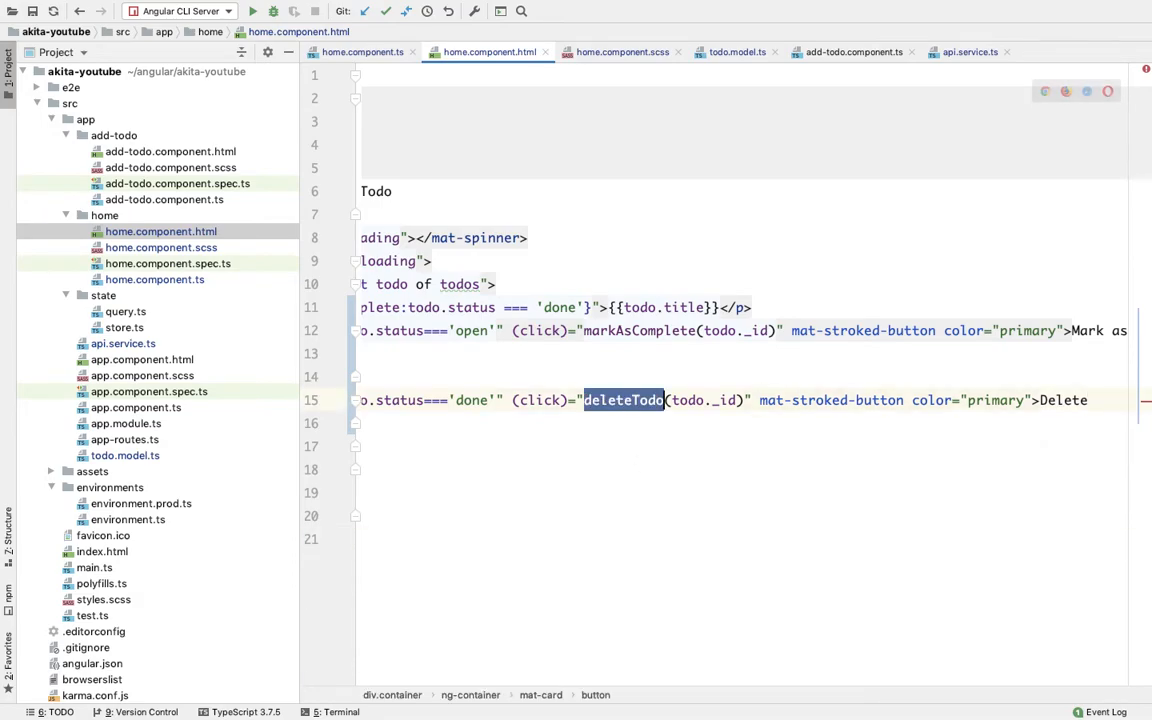
click(364, 51)
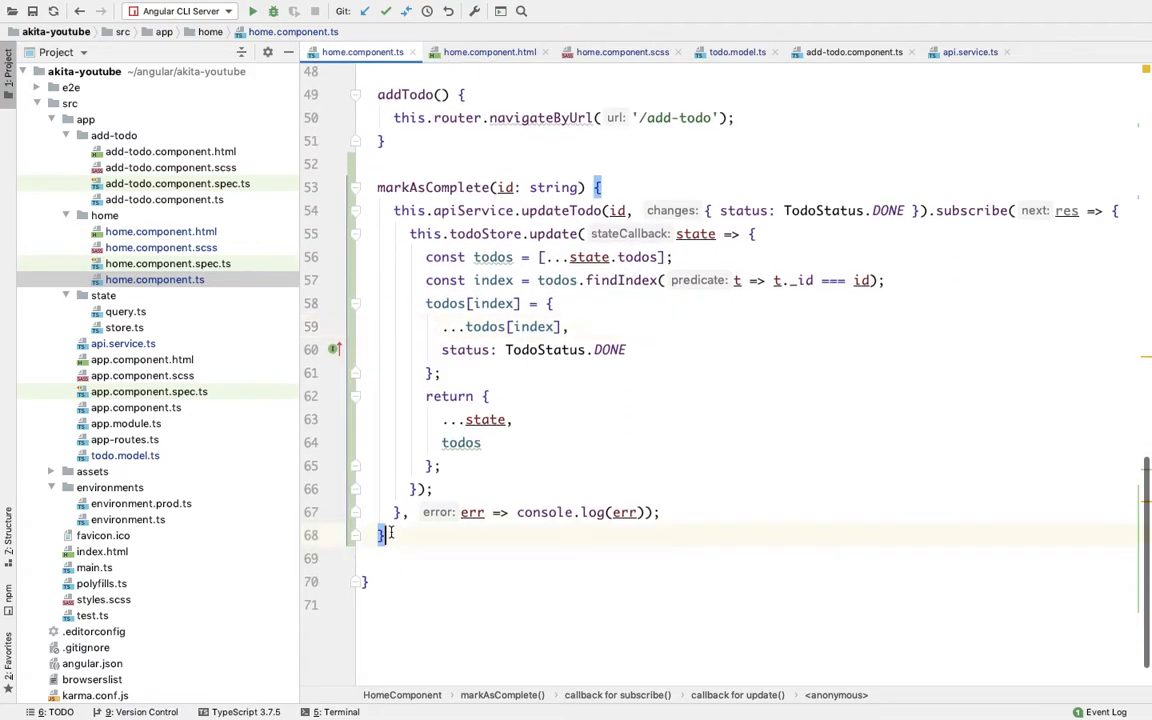
Step: Add deleteTodo(id: string) calling this.apiService.deleteTodo(id).subscribe with console.log(err) on error
text(deleteTodo())
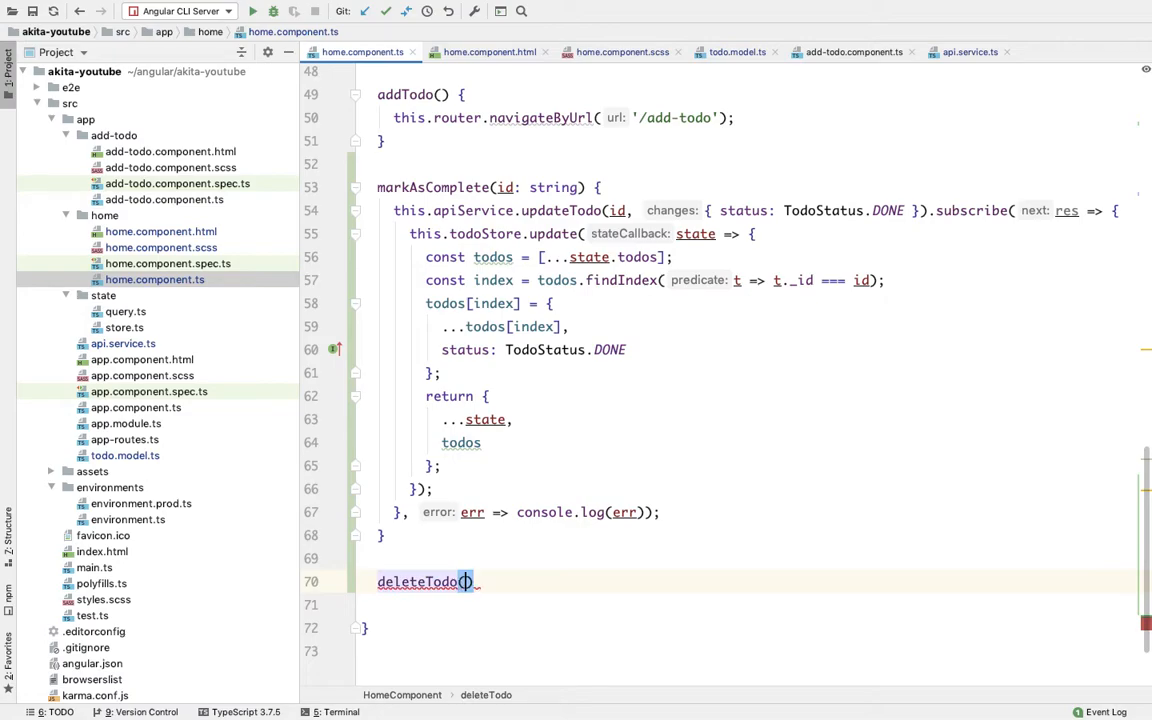
text(id:string)
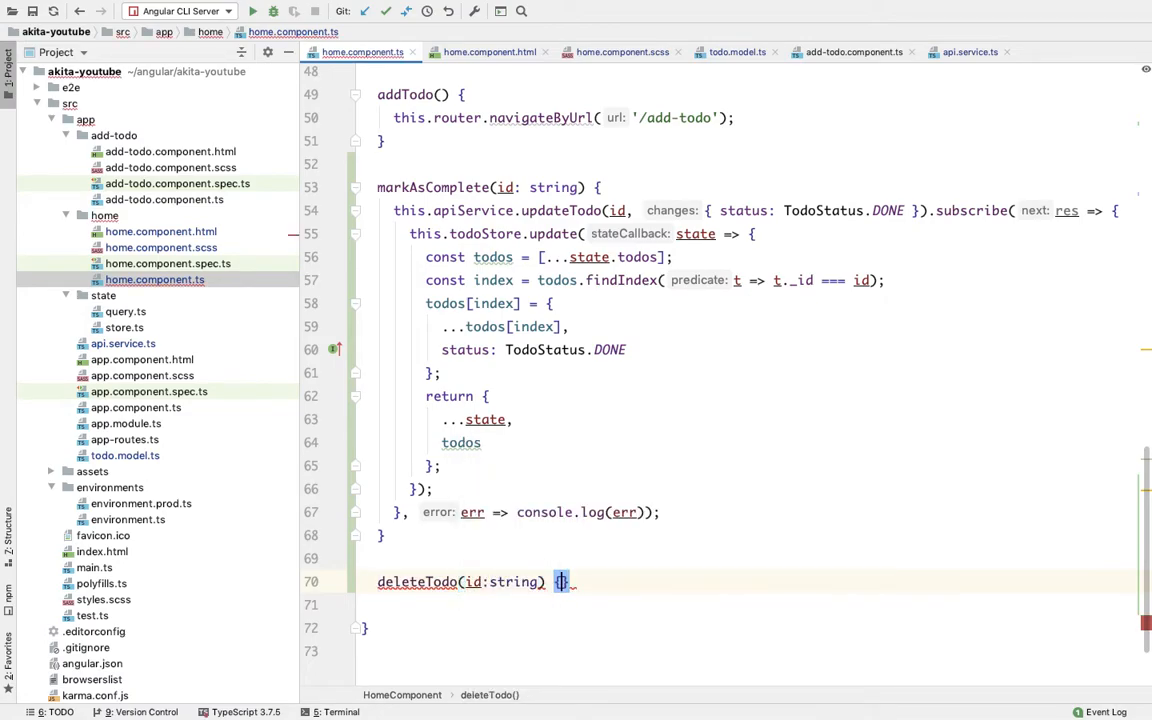
text(this.apiService.deleteTodo()
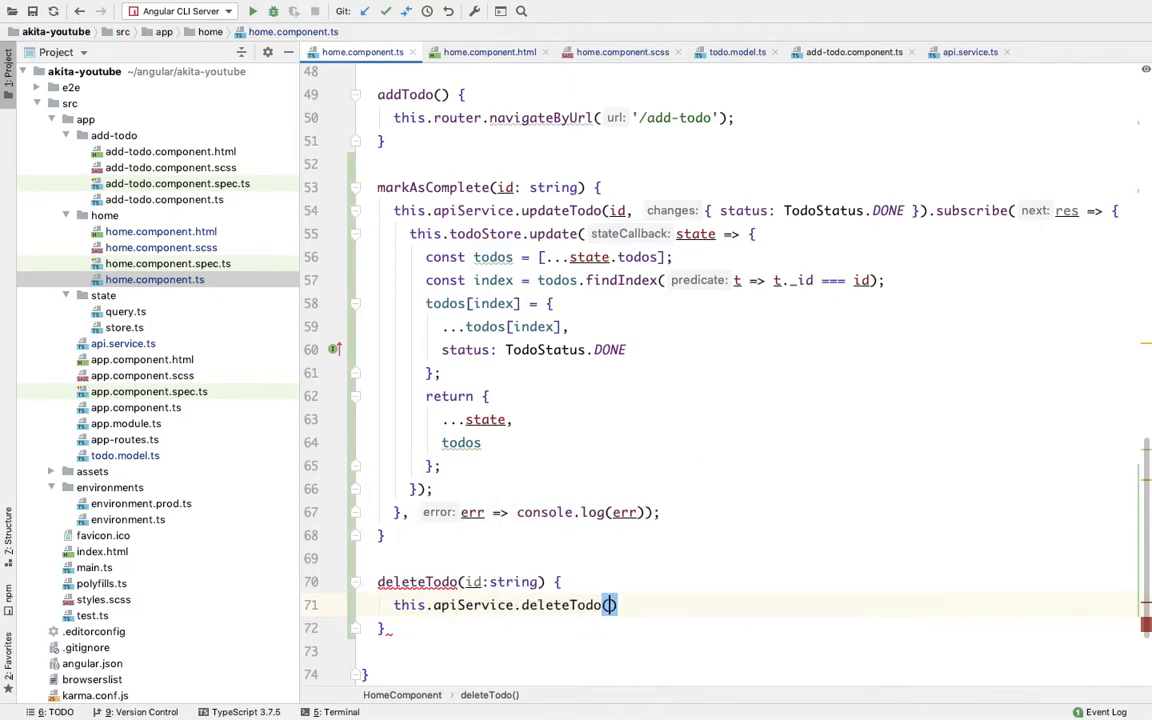
text(id)
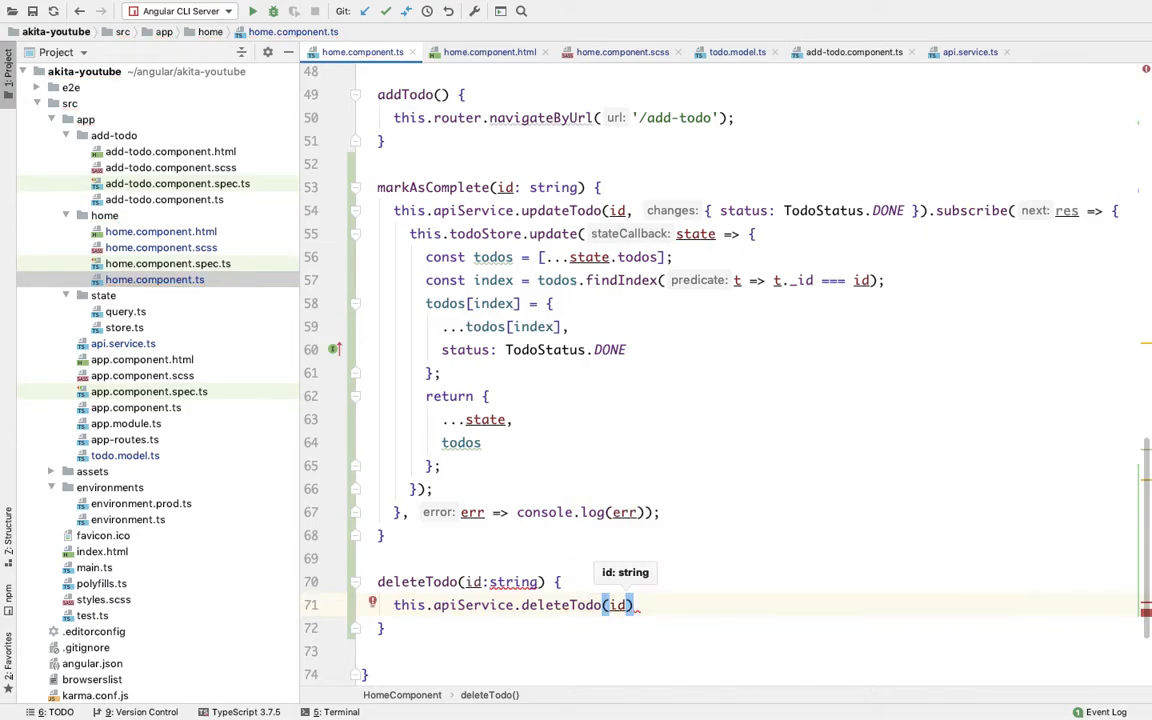
text(.subscribe(res=> {)
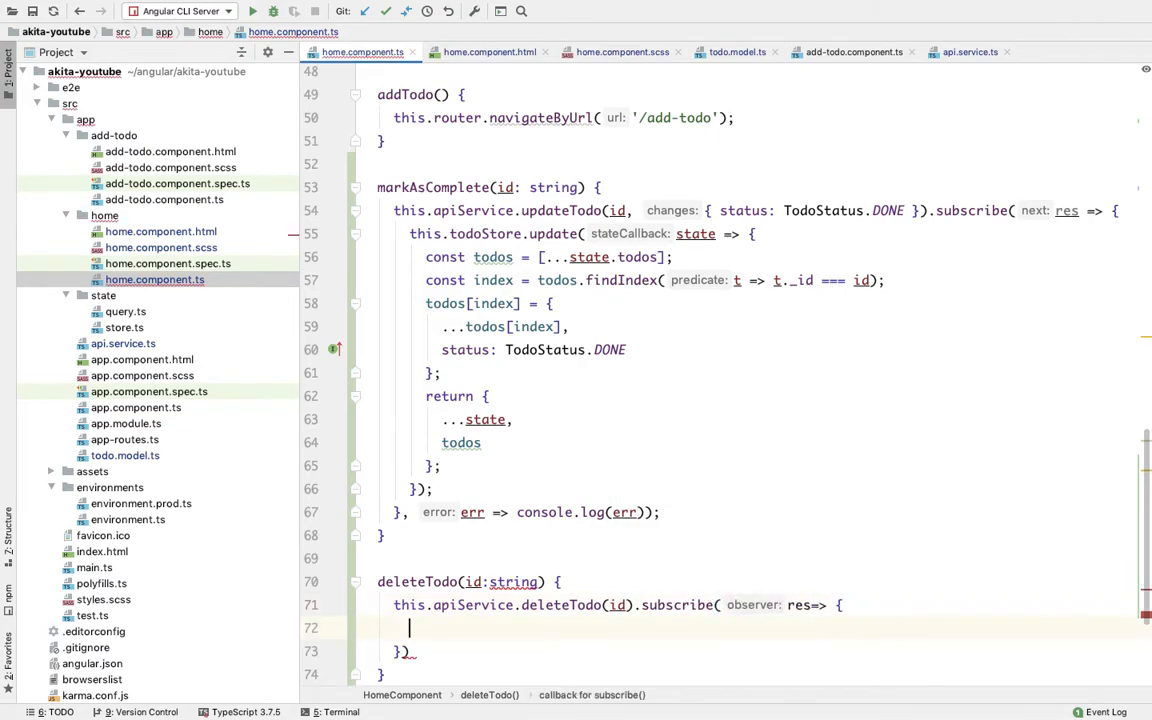
text(error => console.)
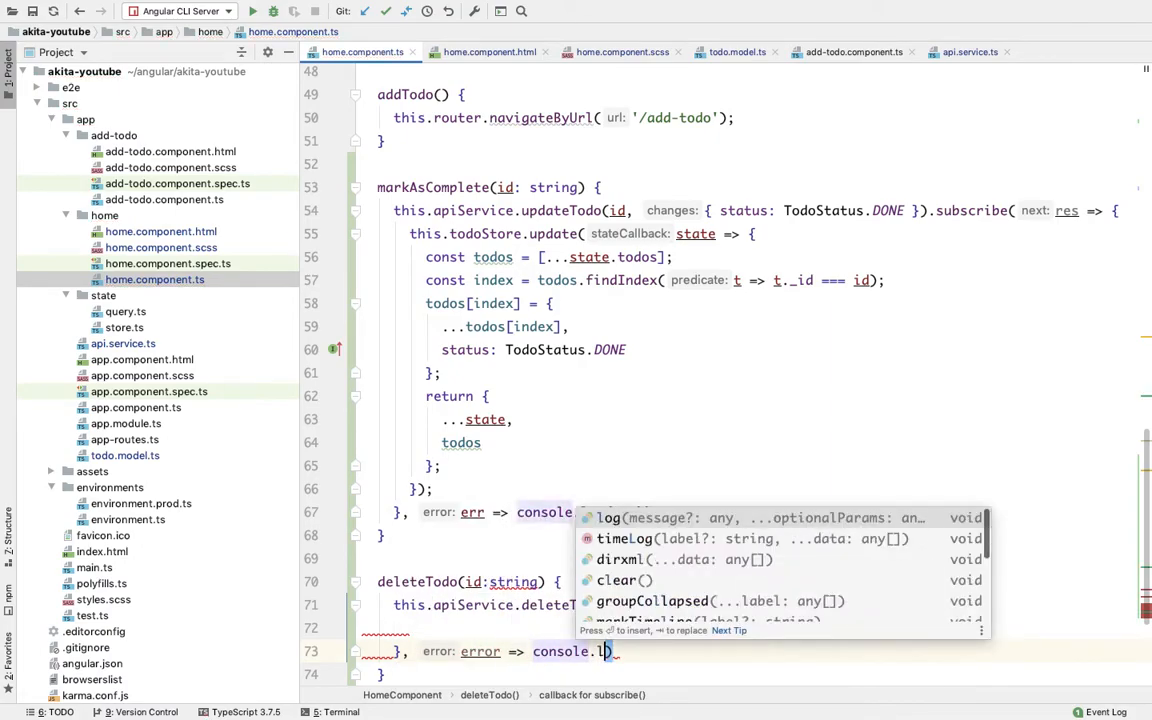
text(log(error));)
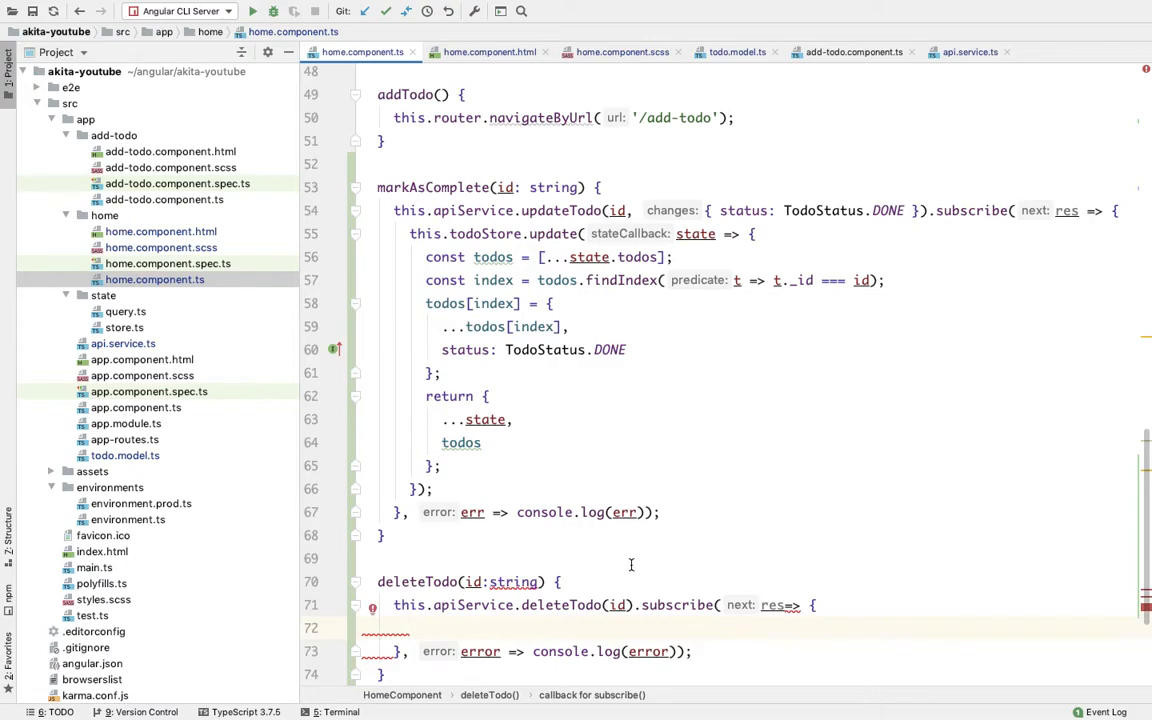
scroll(down, 3)
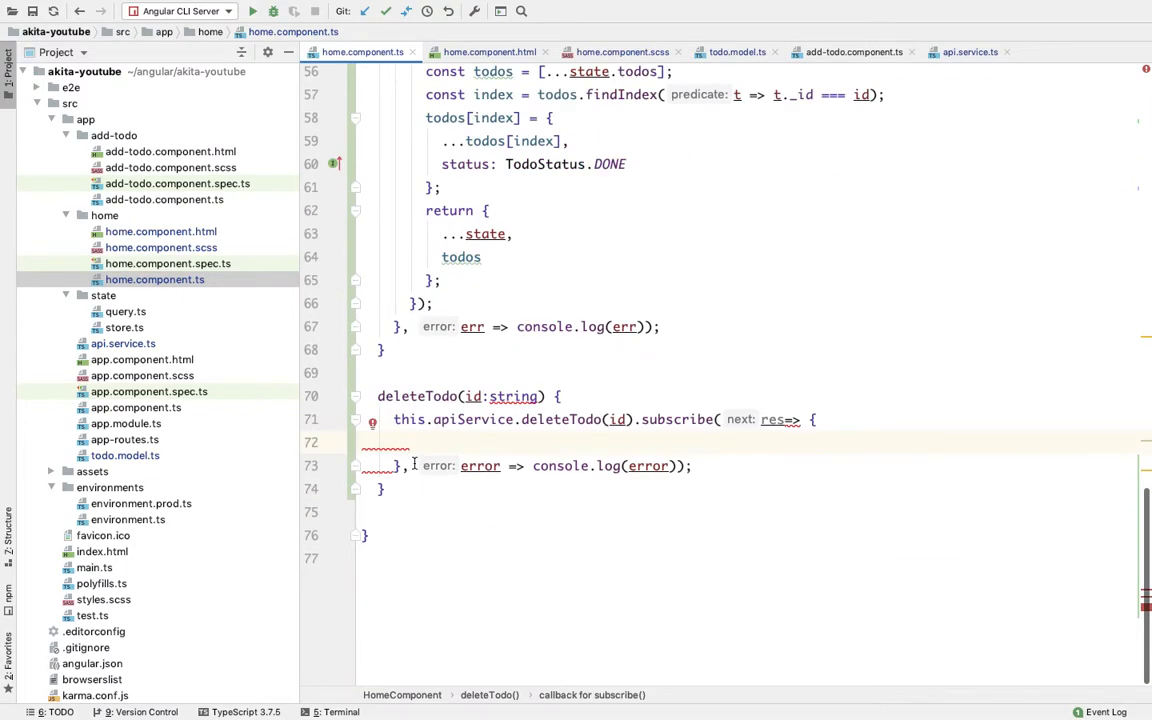
Step: In the success callback, call this.todoStore.update(state => ...) returning the spread state
text(this.todoStore.)
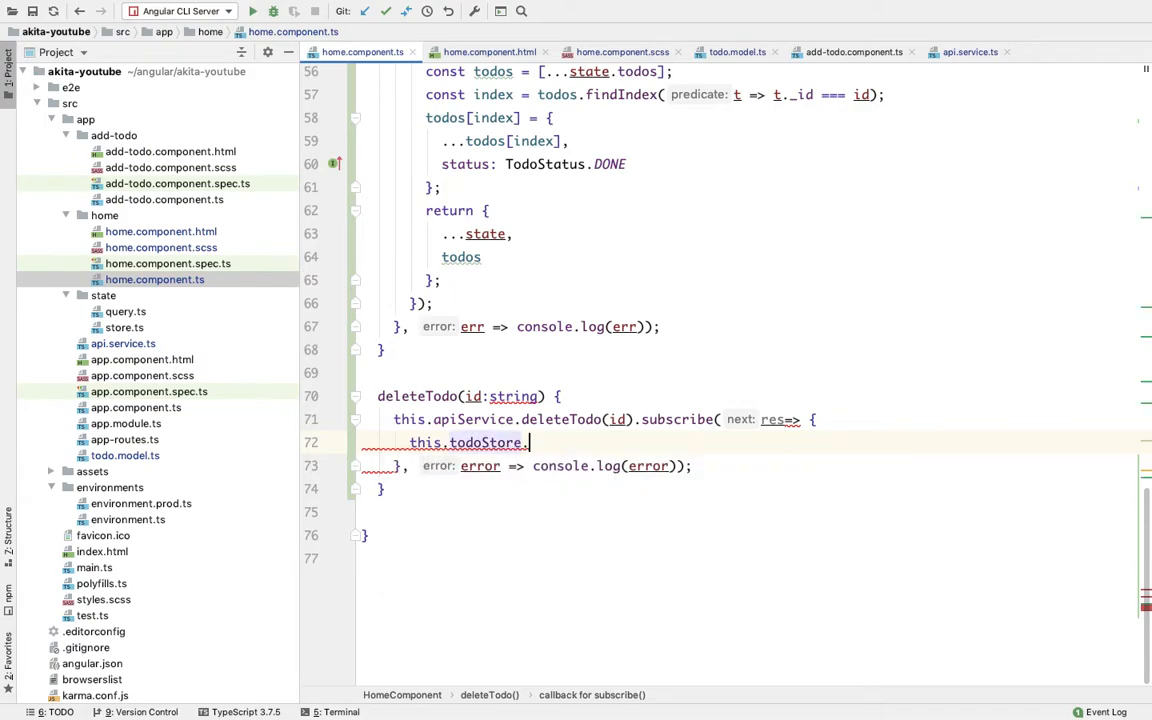
text(update(state =>)
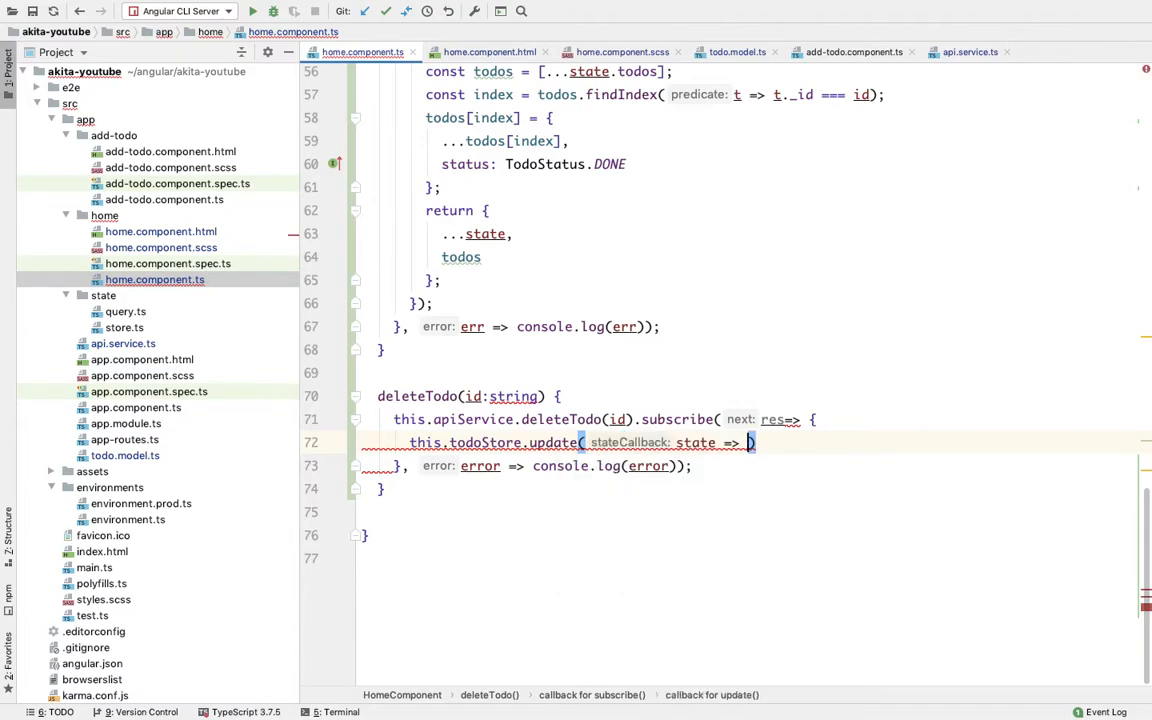
text({)
key(Enter)
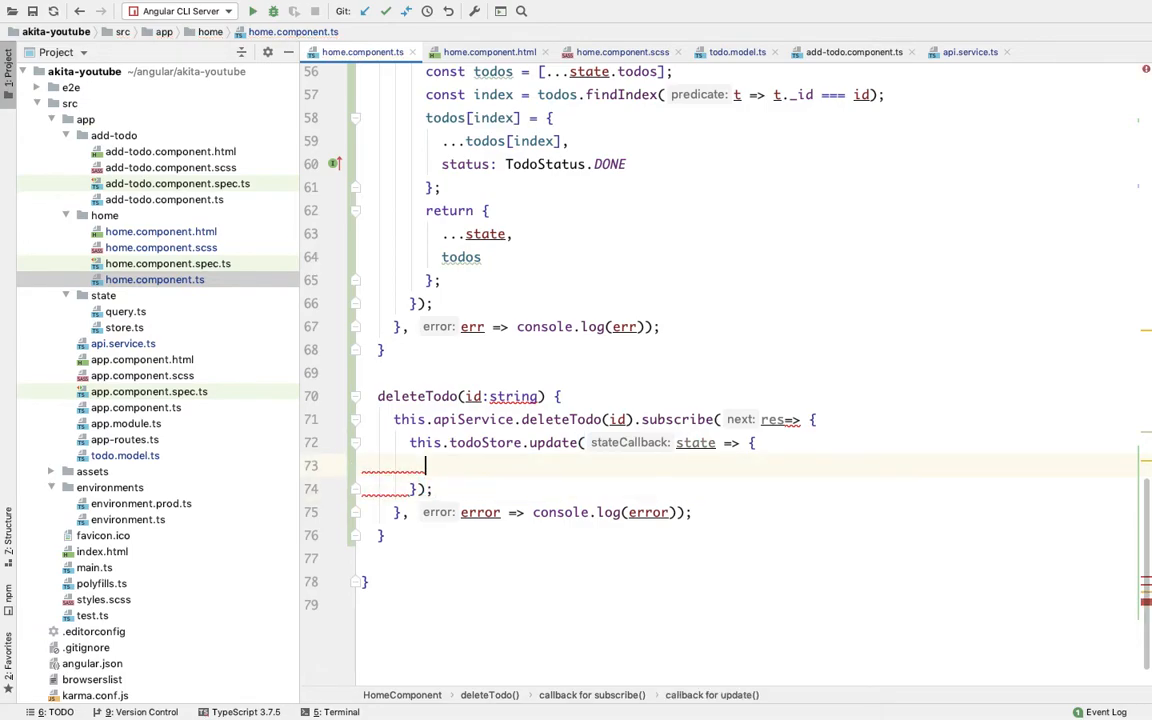
text(return {)
text(todo)
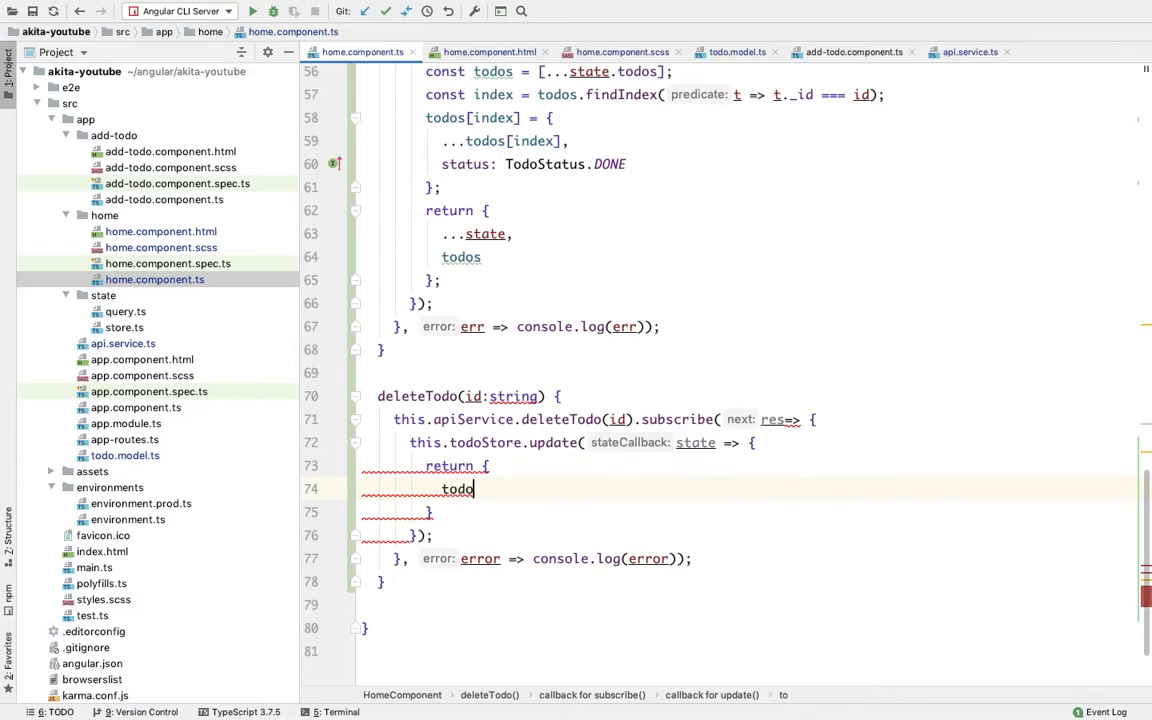
text(s:)
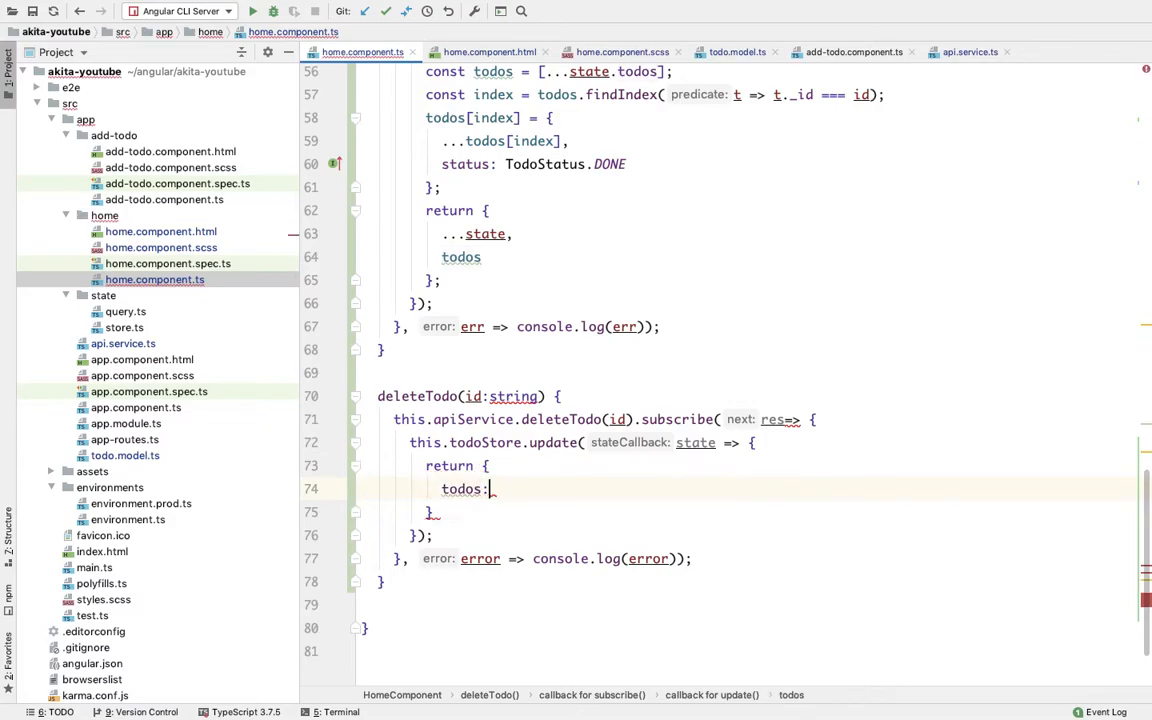
Step: Set todos to state.todos.filter(t => t._id !== id) in the returned state
text(state.todos.filter(t)
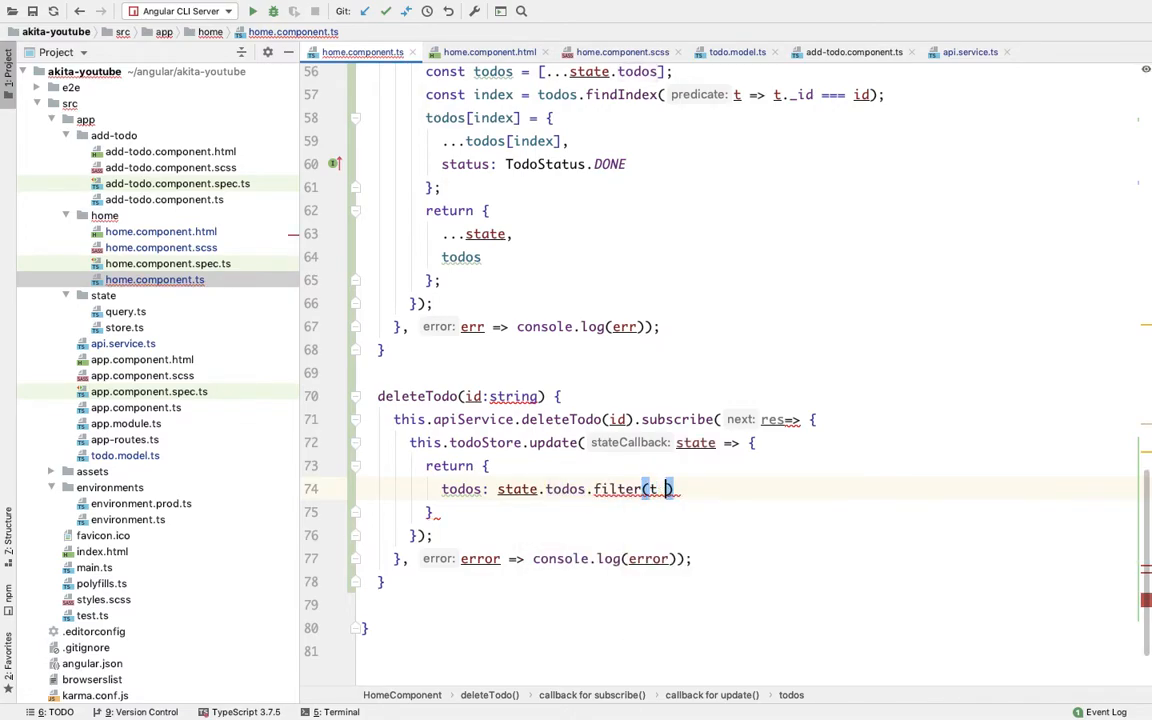
text(=> t.id!)
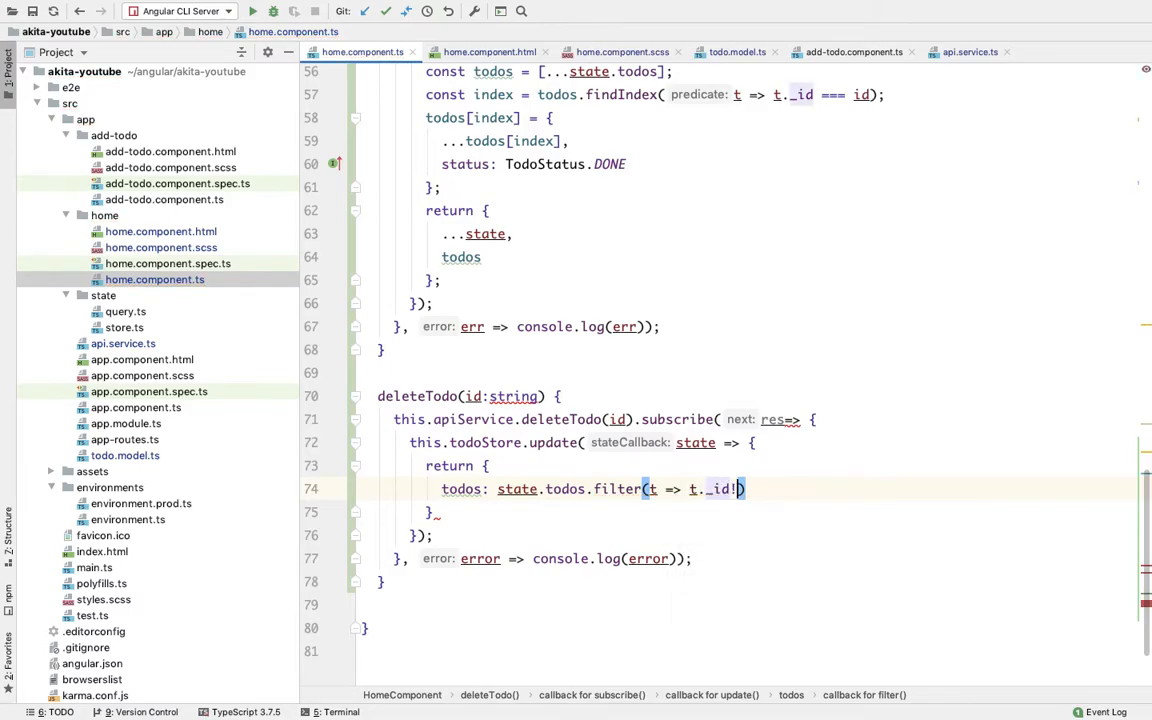
text(==id)
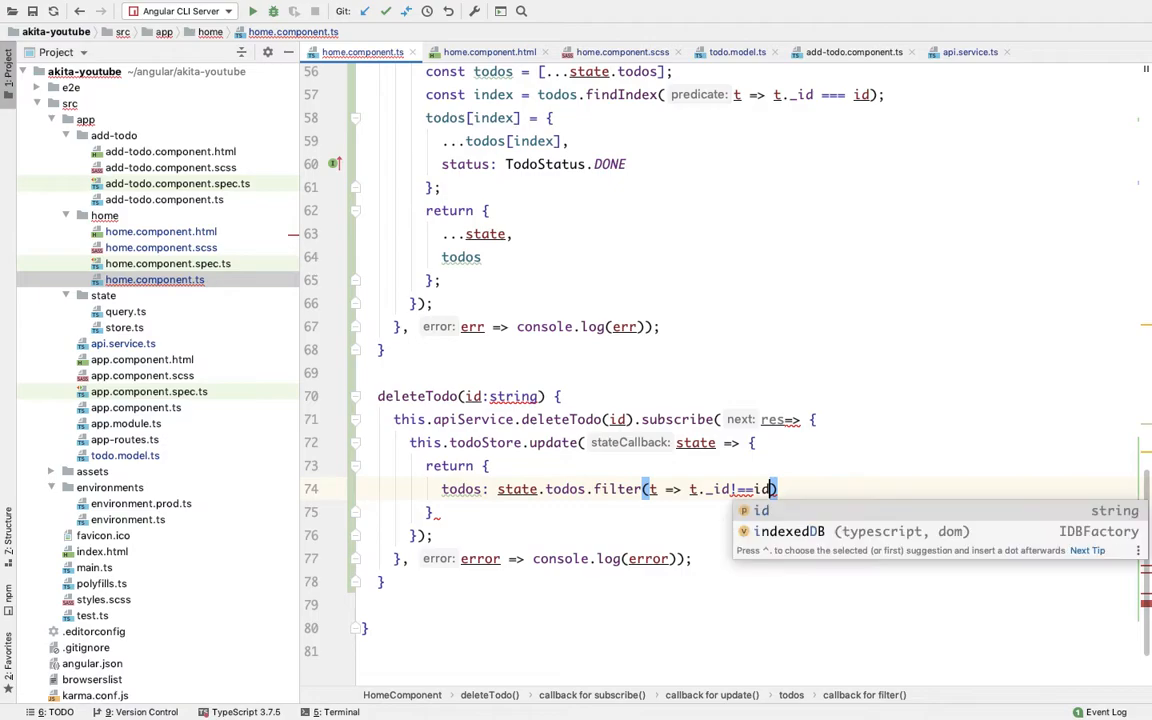
key(Escape)
text(...state,)
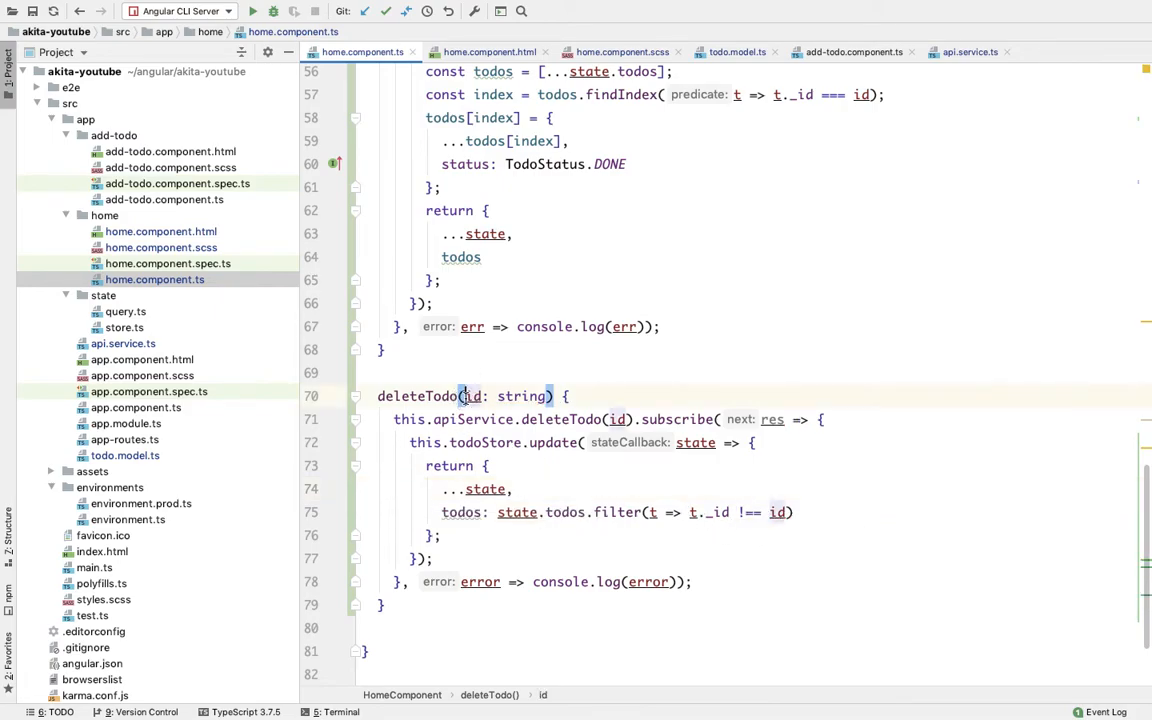
mouse_move(671, 513)
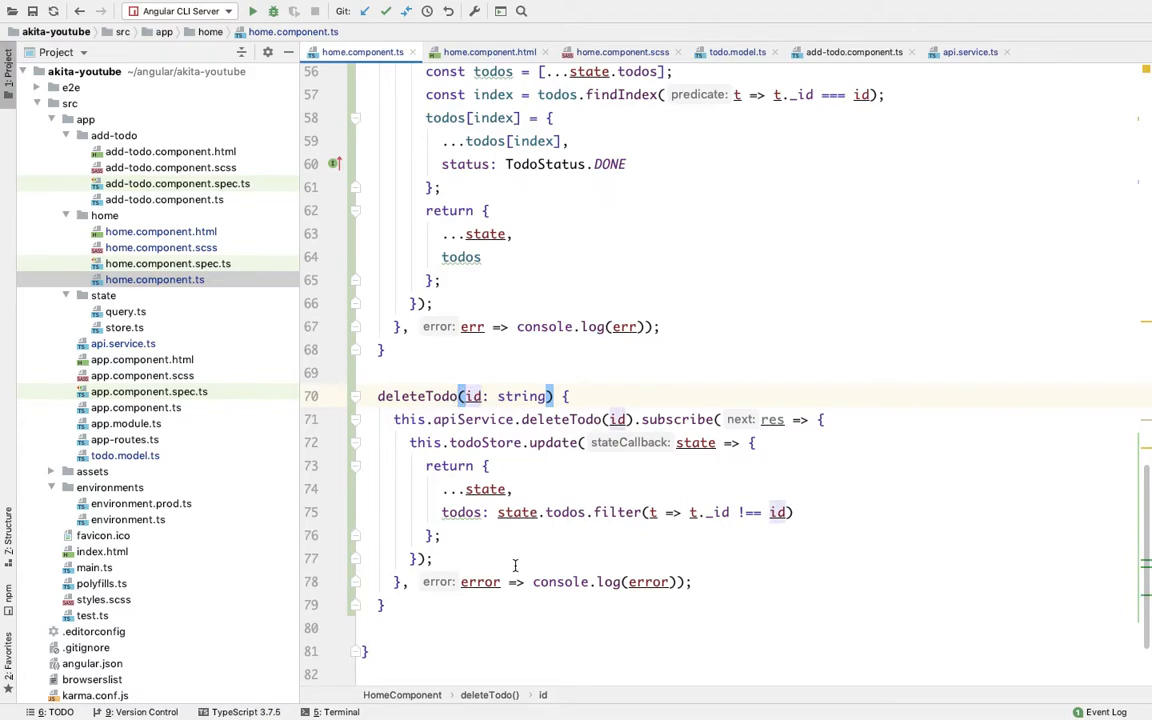
mouse_move(459, 468)
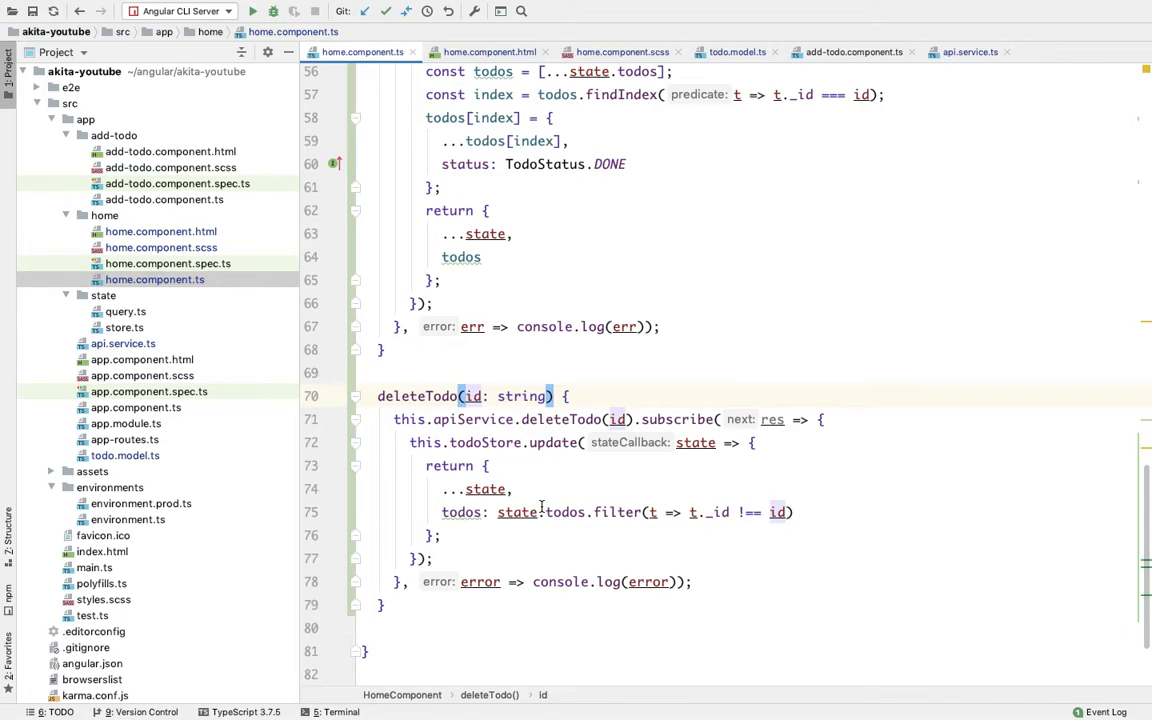
mouse_move(612, 489)
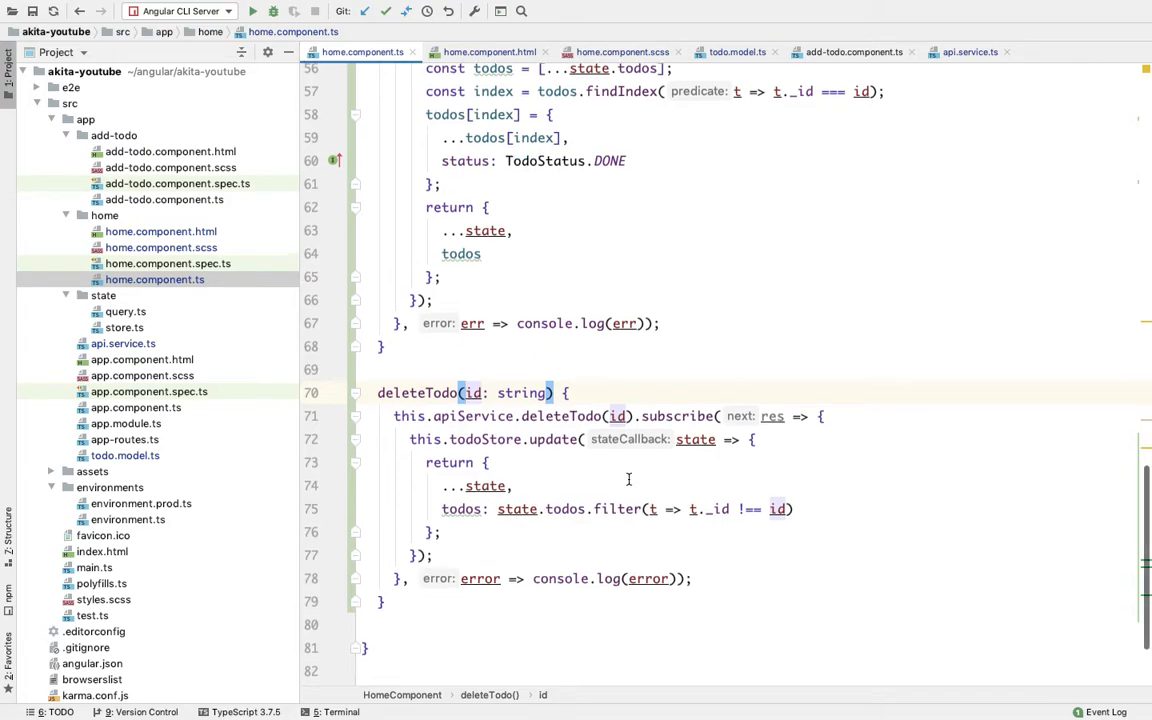
Step: Add a new 'Todo 2' with description 'This is my second...' to the list
scroll(down, 3)
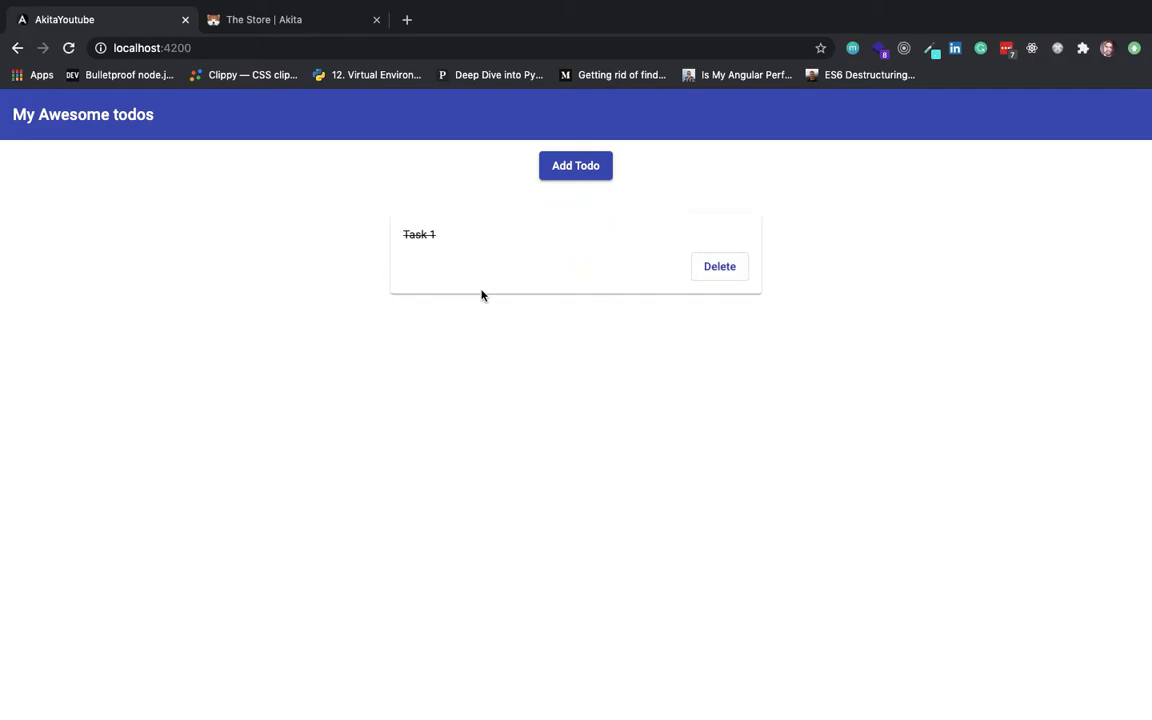
click(575, 165)
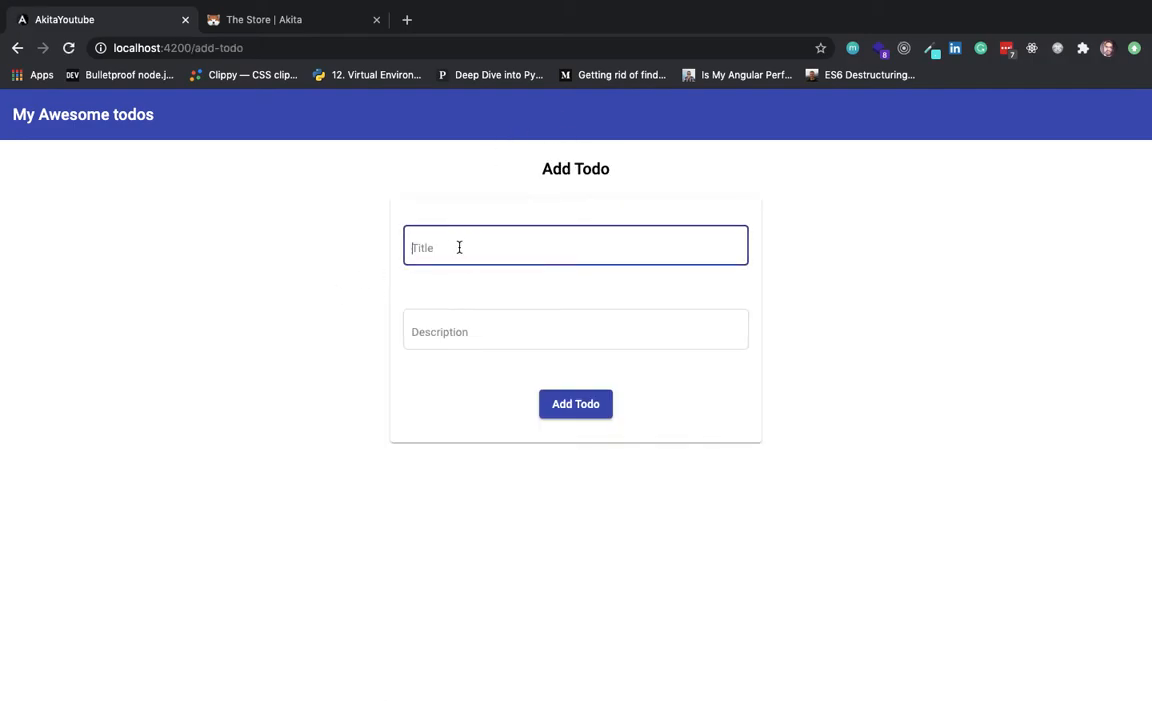
text(T)
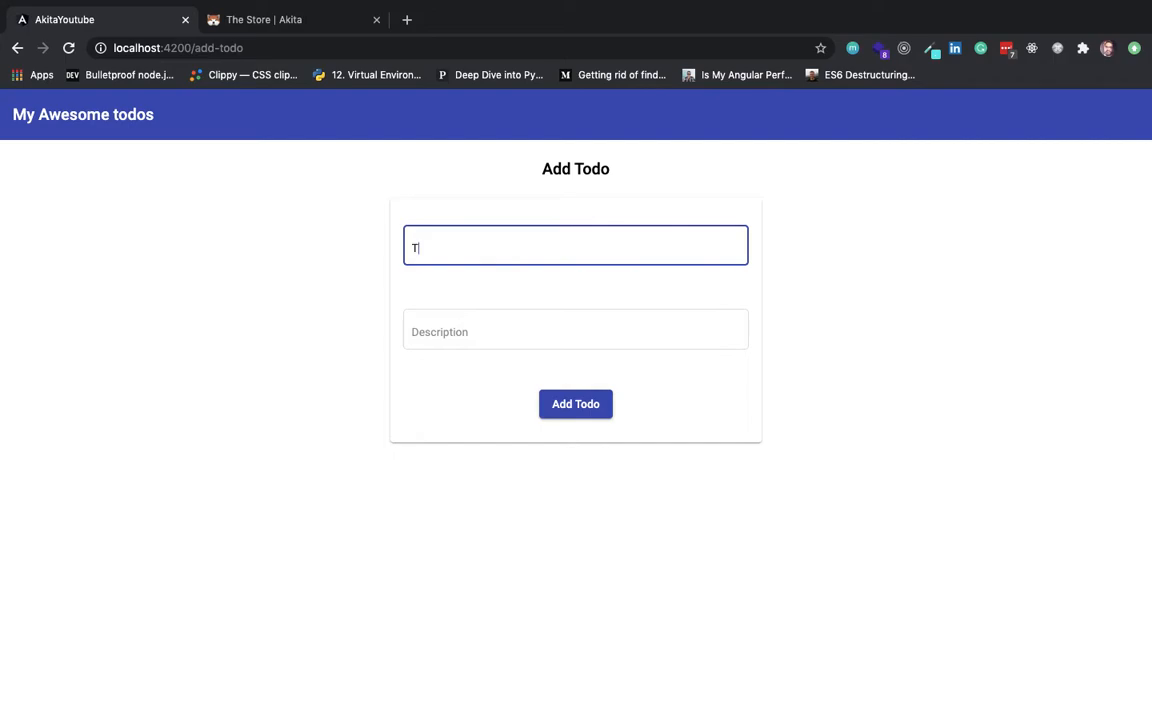
click(575, 330)
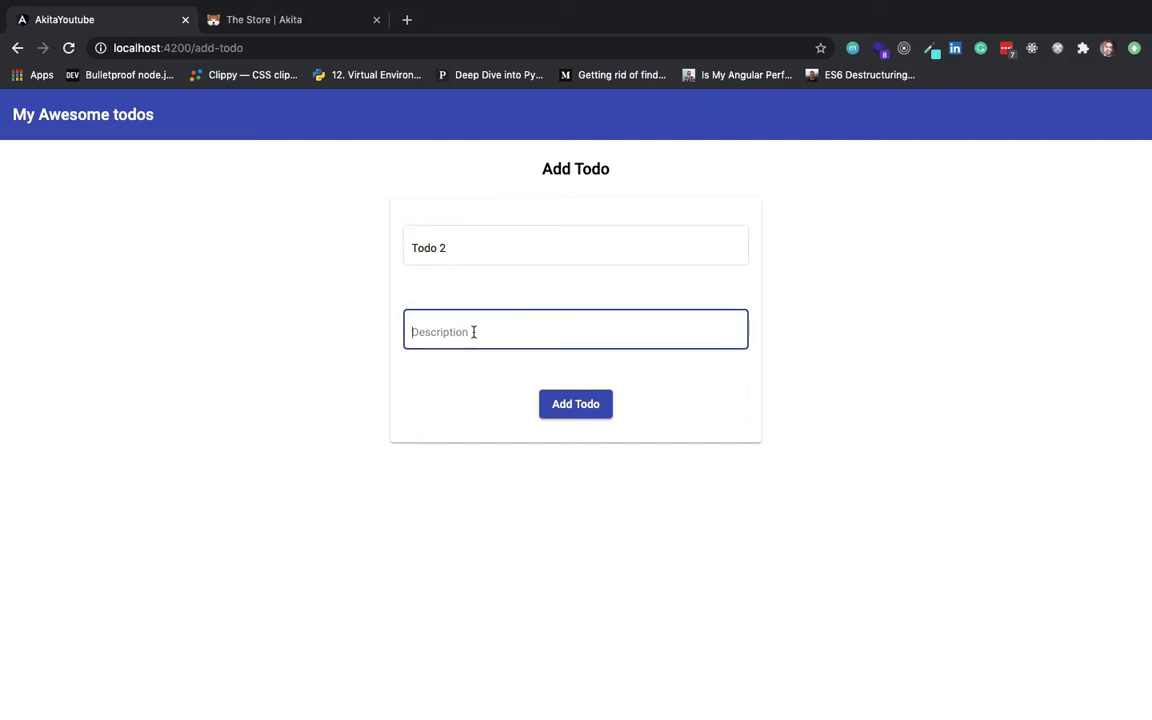
text(This is)
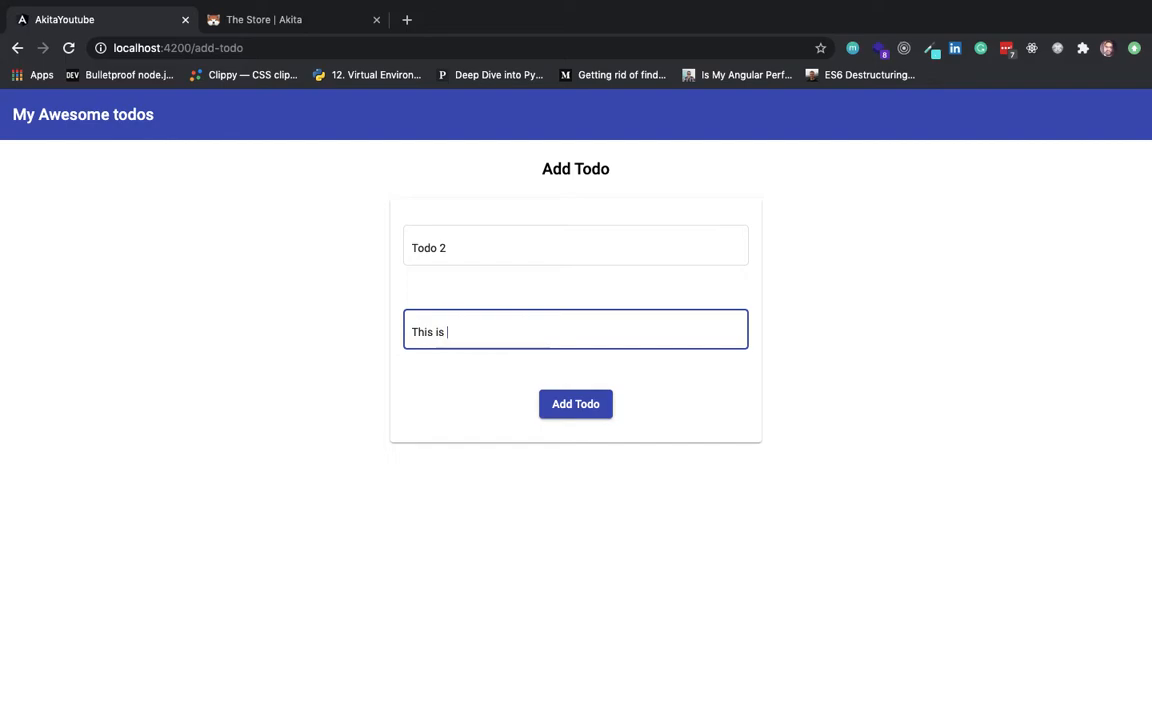
text(my second todo)
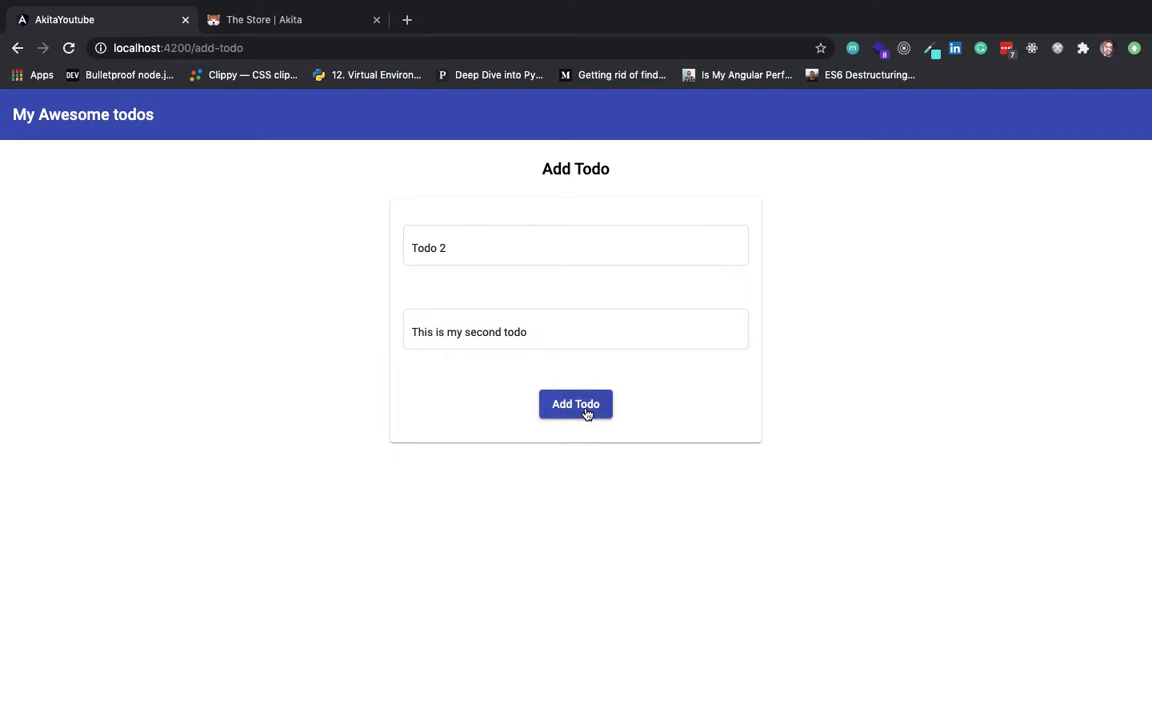
click(575, 404)
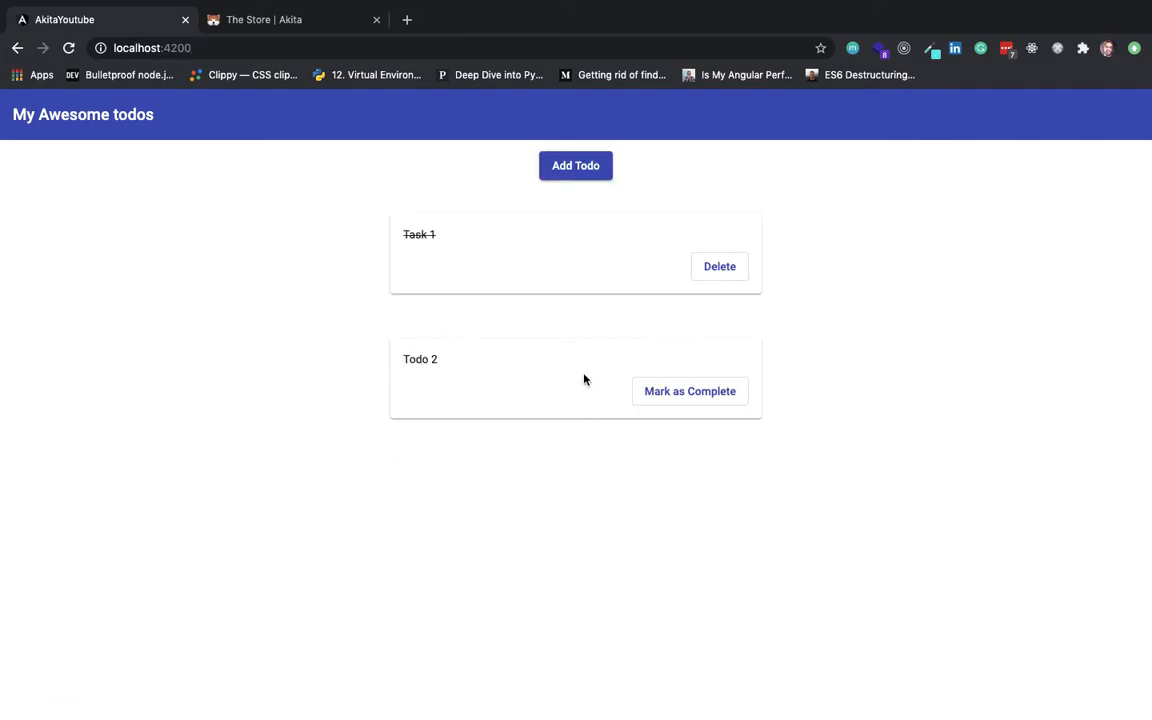
Step: Mark Todo 2 as complete, then delete it, leaving only Task 1
click(690, 391)
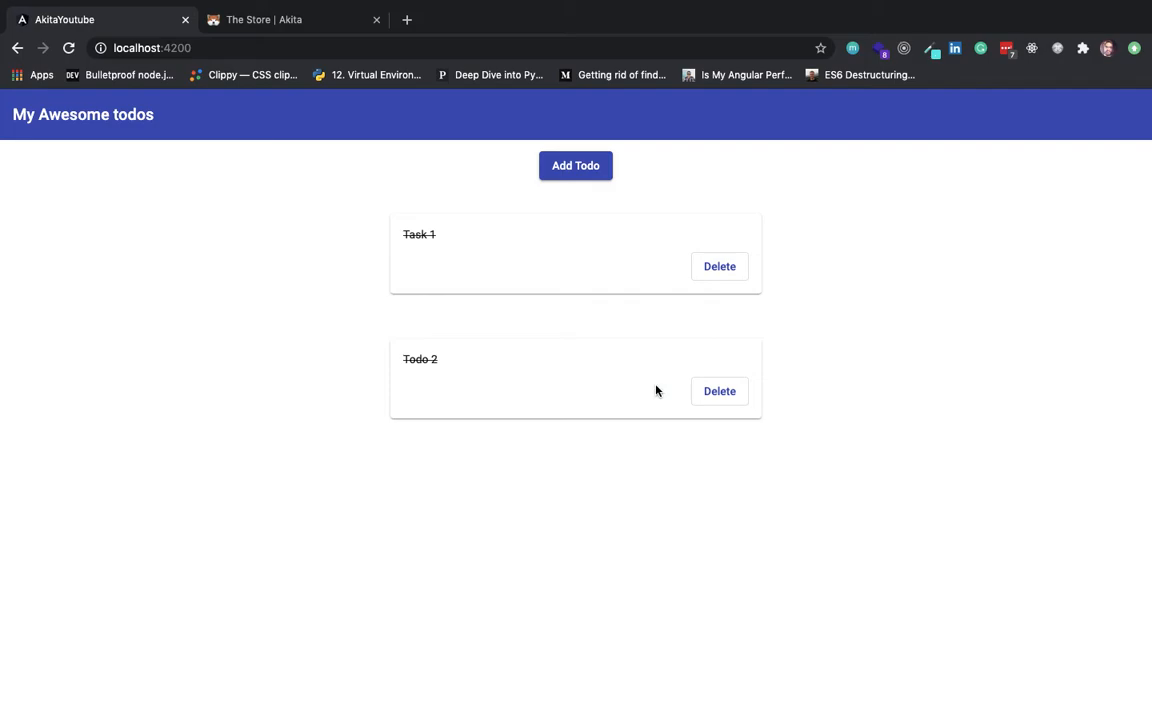
mouse_move(719, 393)
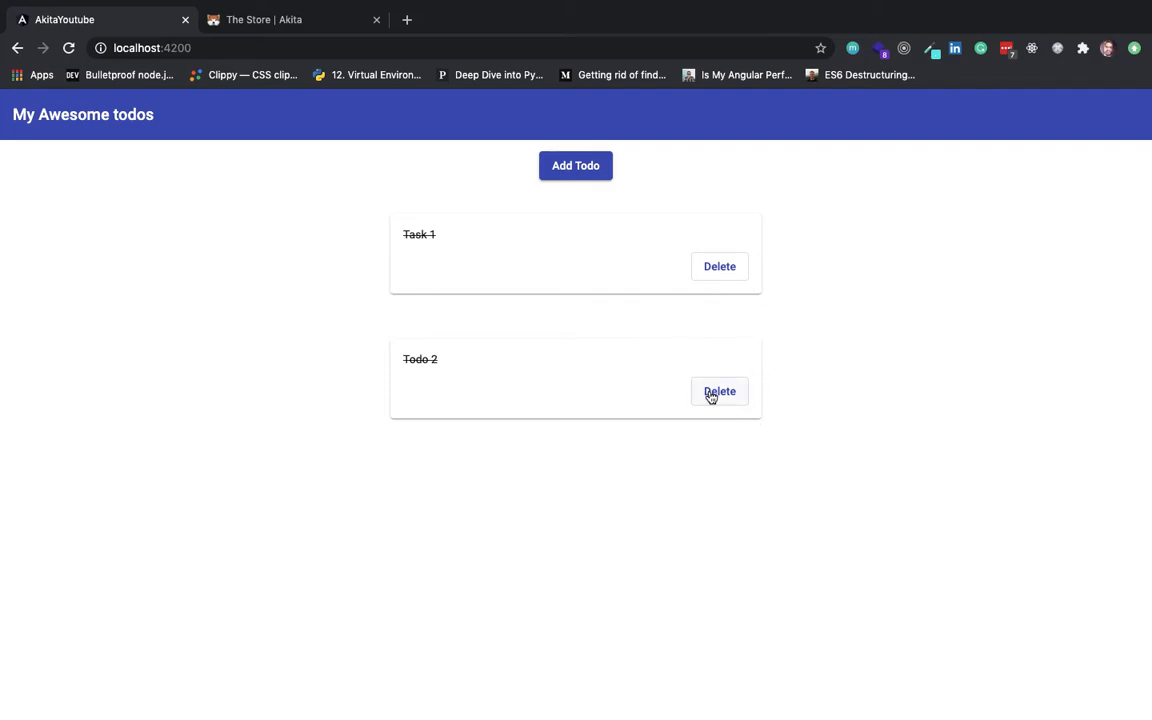
click(719, 392)
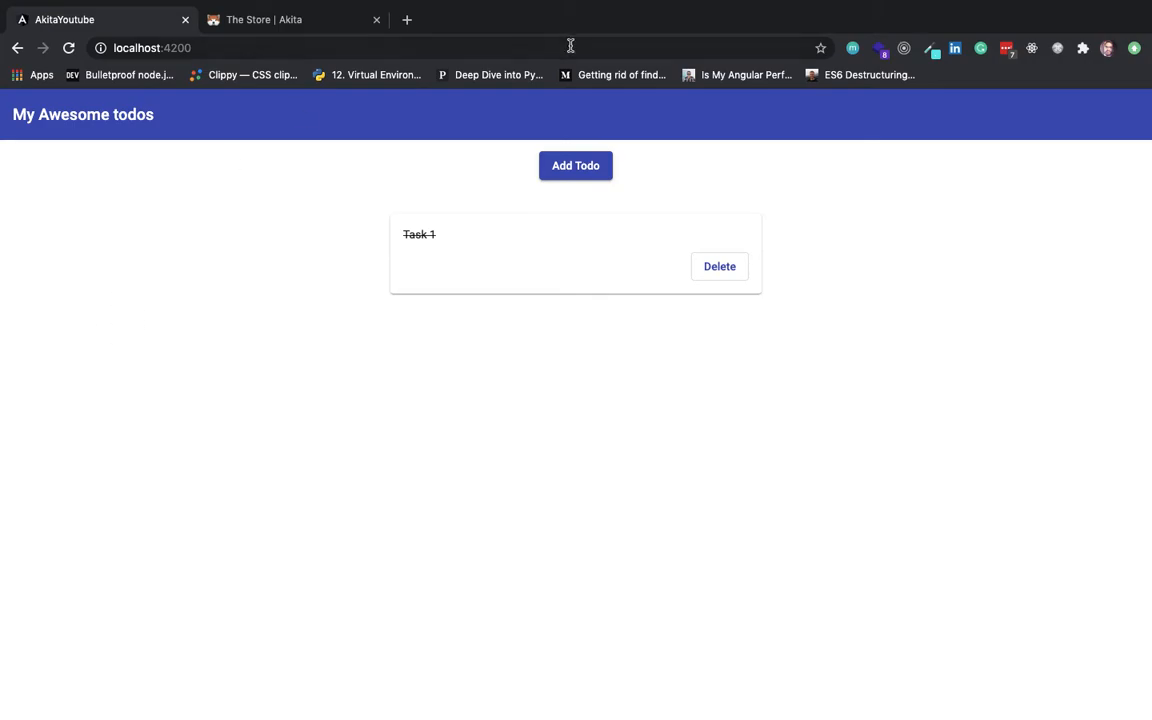
mouse_move(380, 151)
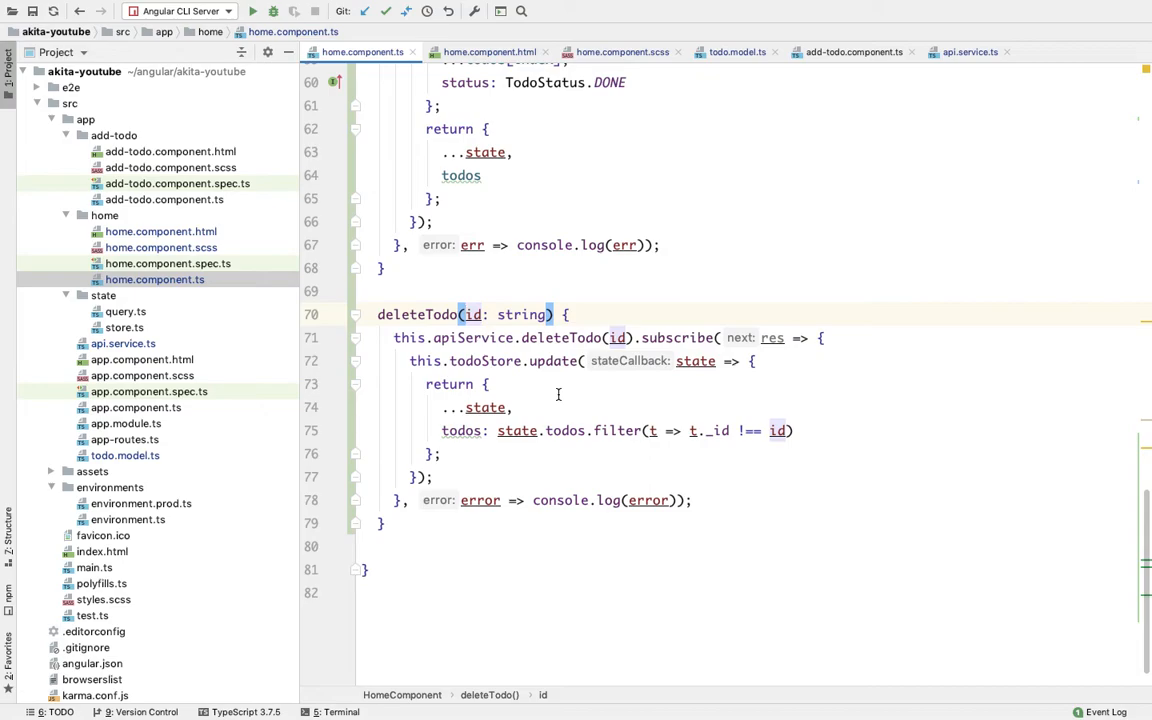
mouse_move(510, 466)
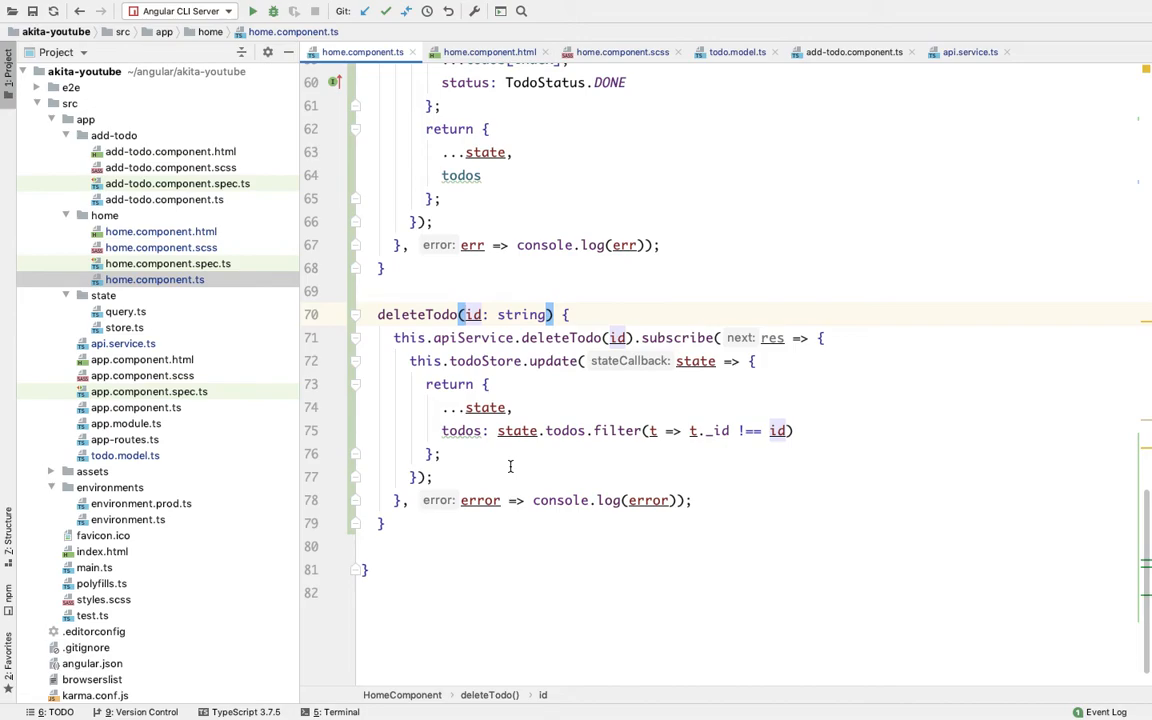
mouse_move(336, 487)
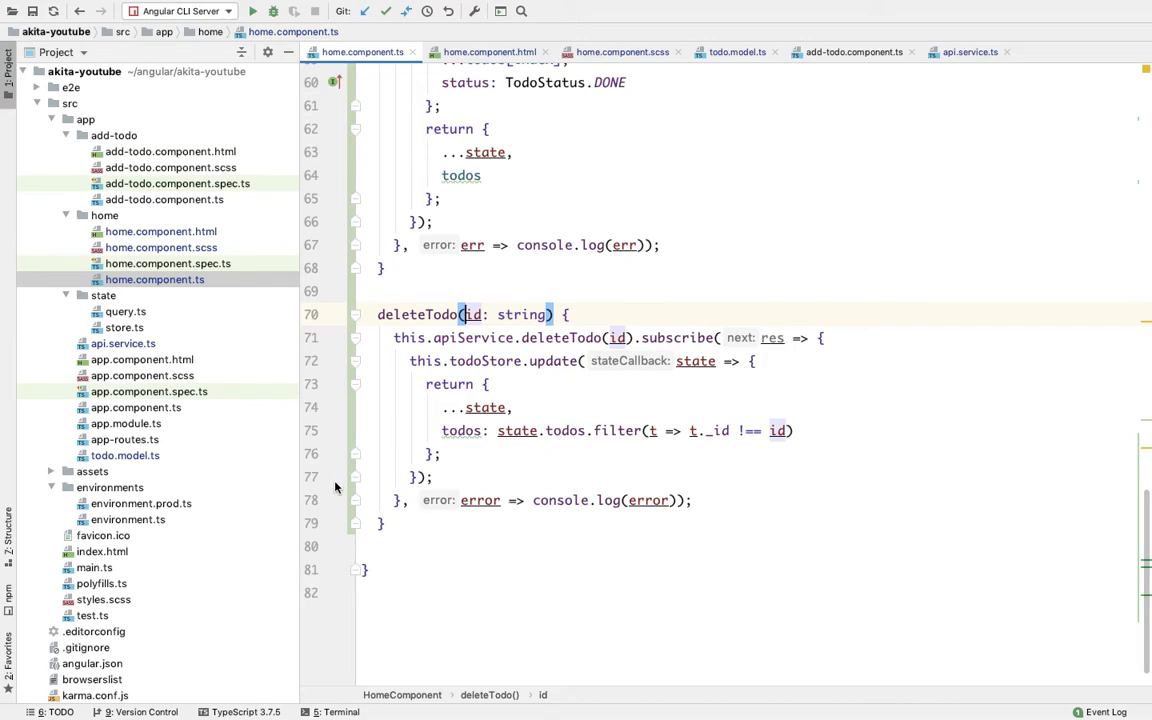